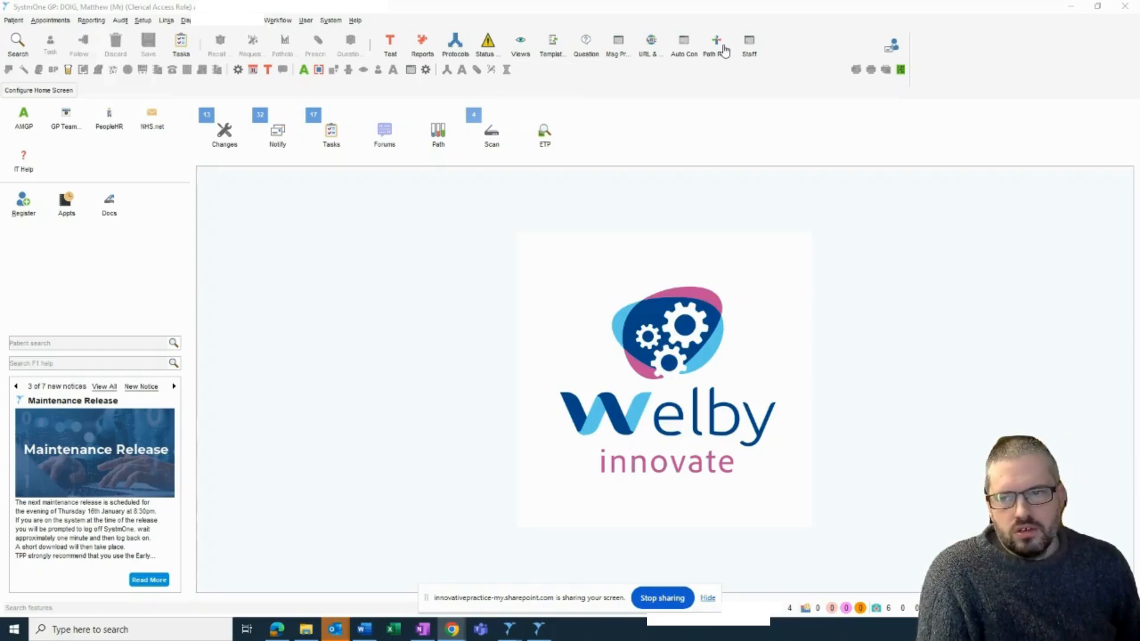
Open the Review Rules Engine and display the two rules of the Lipids - All rule set
click(715, 46)
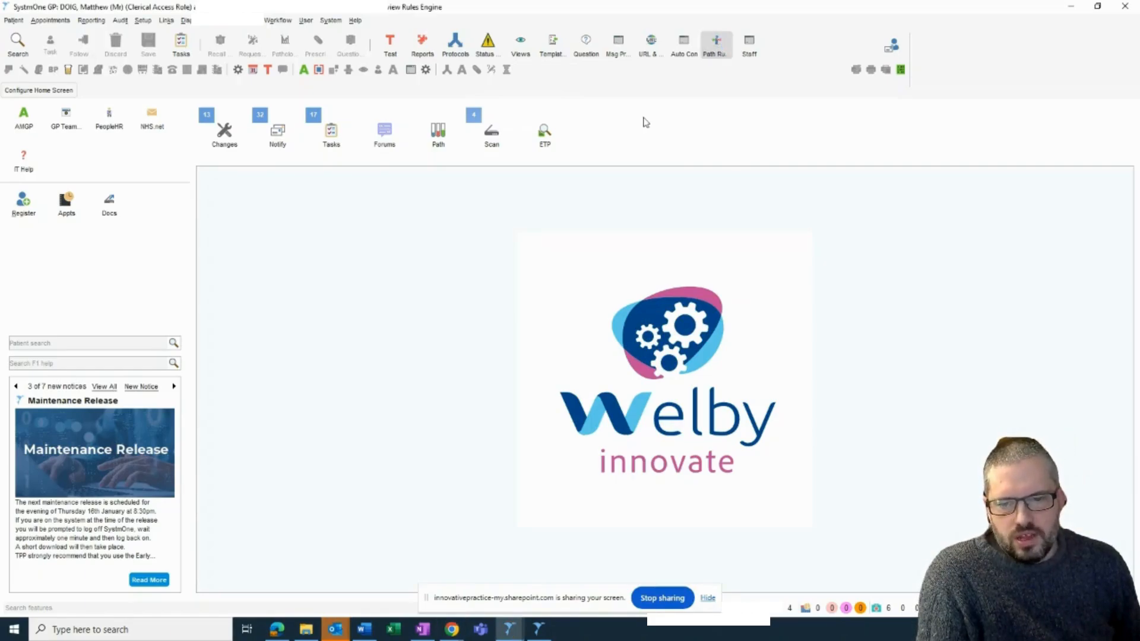
click(715, 45)
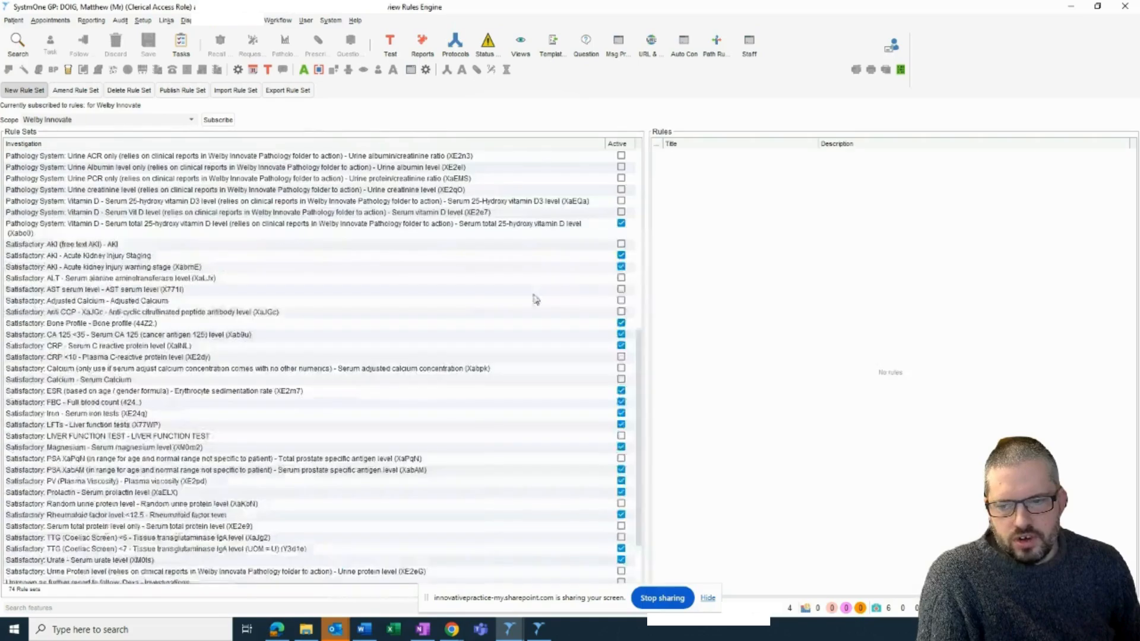
scroll(up, 3)
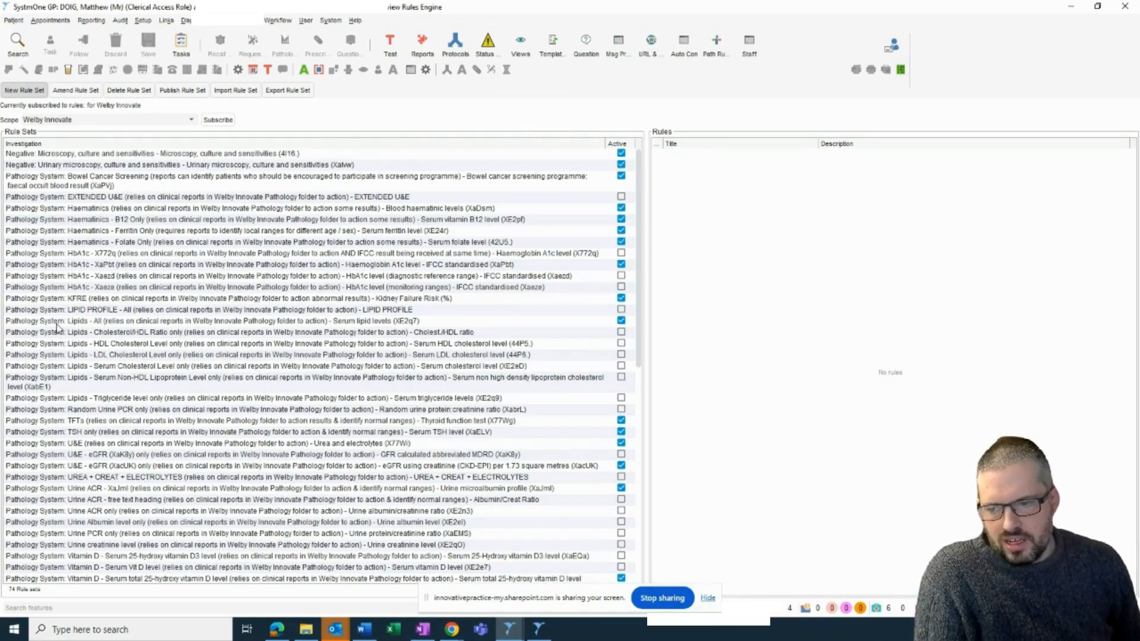
click(218, 321)
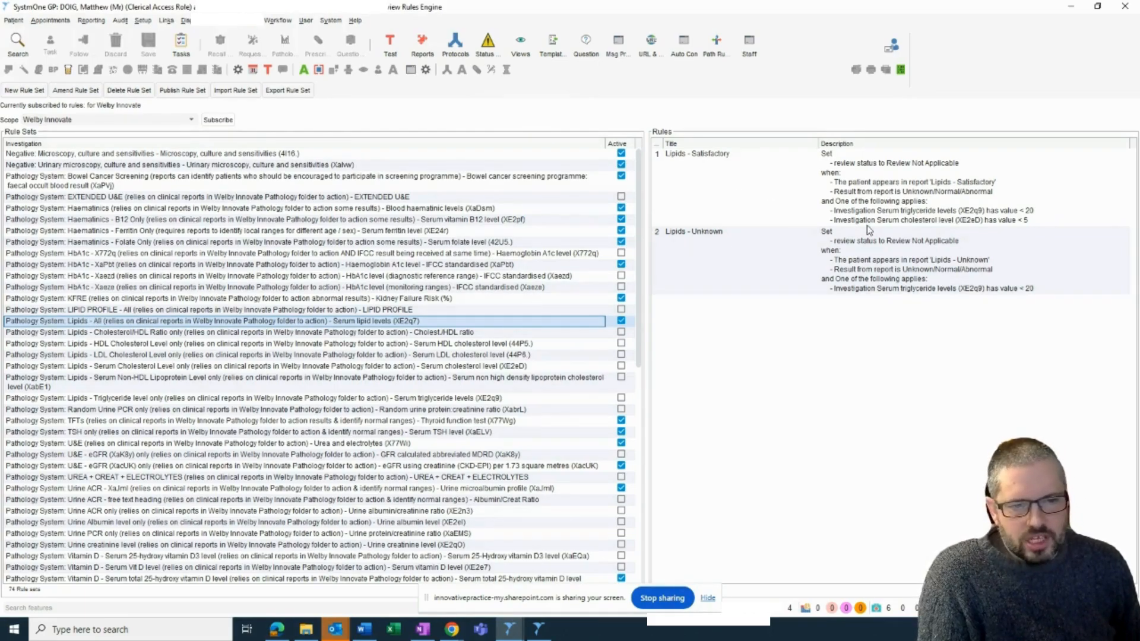
mouse_move(777, 269)
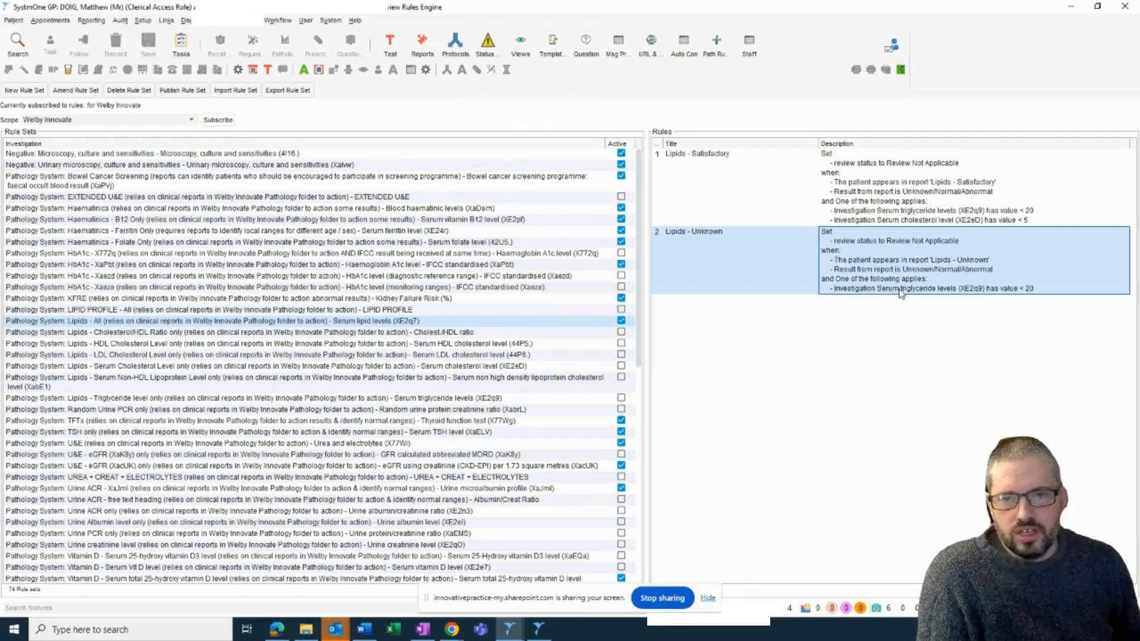
mouse_move(479, 308)
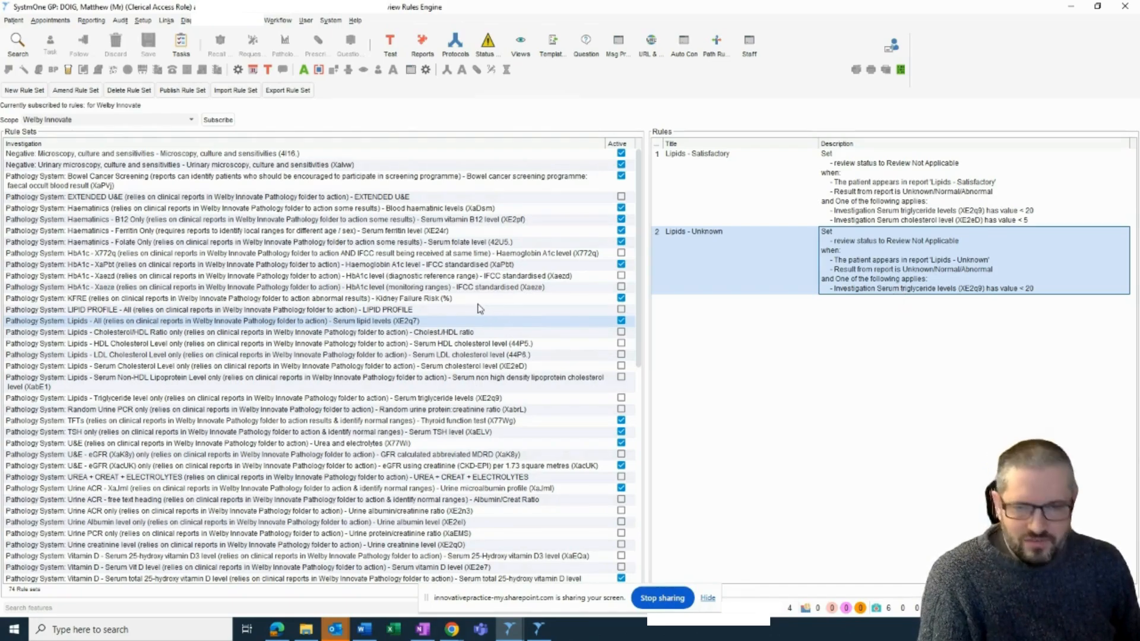
mouse_move(480, 291)
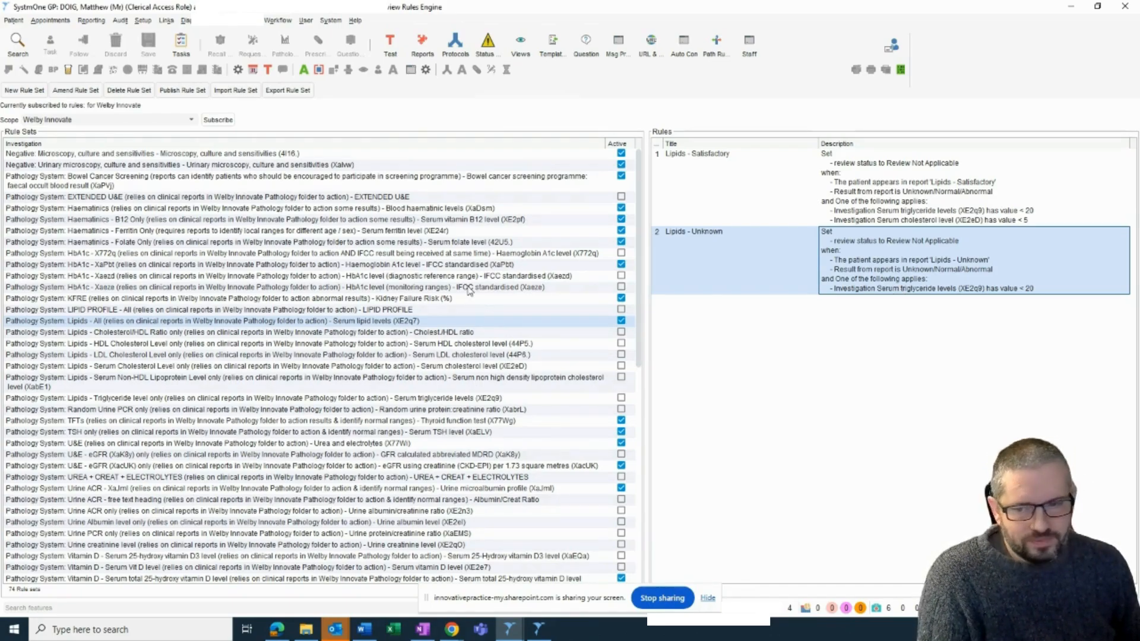
scroll(down, 3)
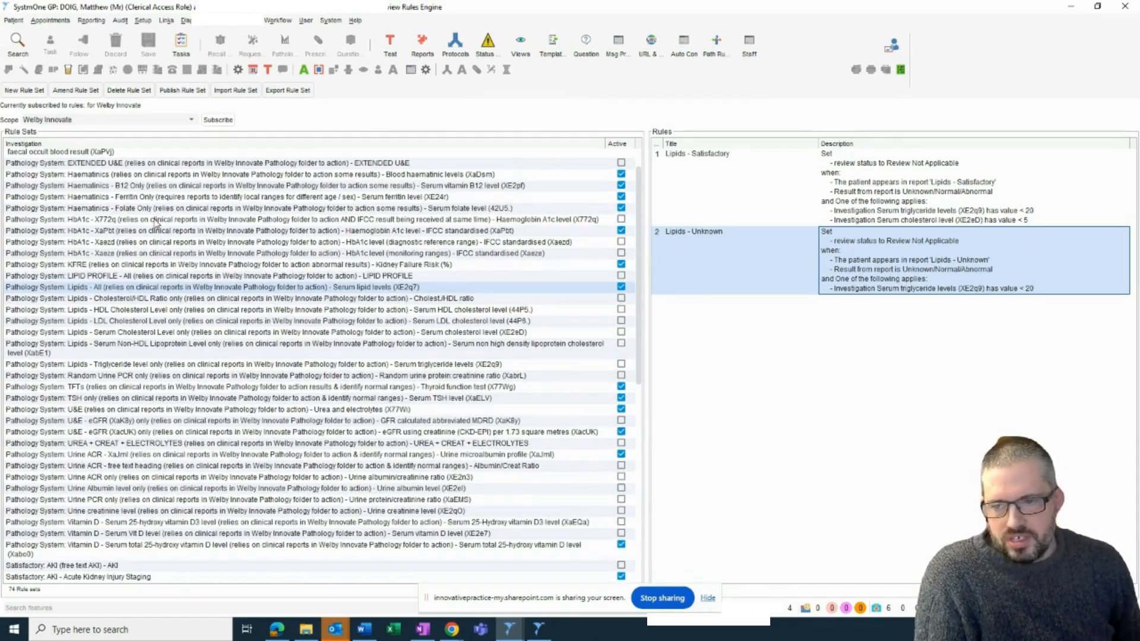
Select the HbA1c - XaPbt rule set and scroll through its diabetic and pre-diabetic rules
click(291, 219)
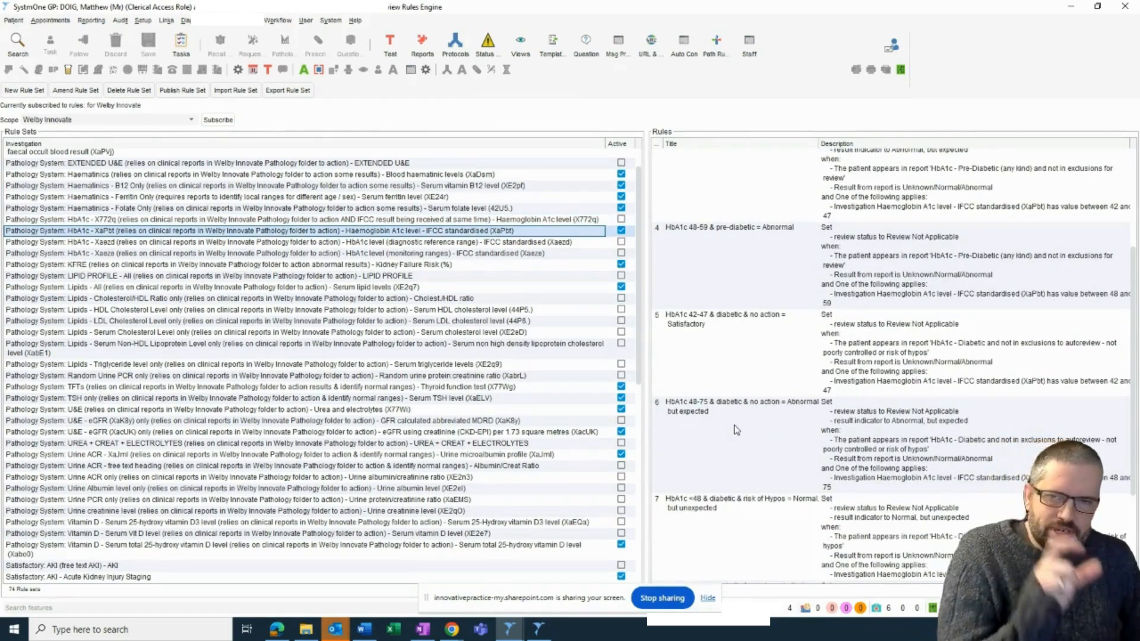
scroll(down, 3)
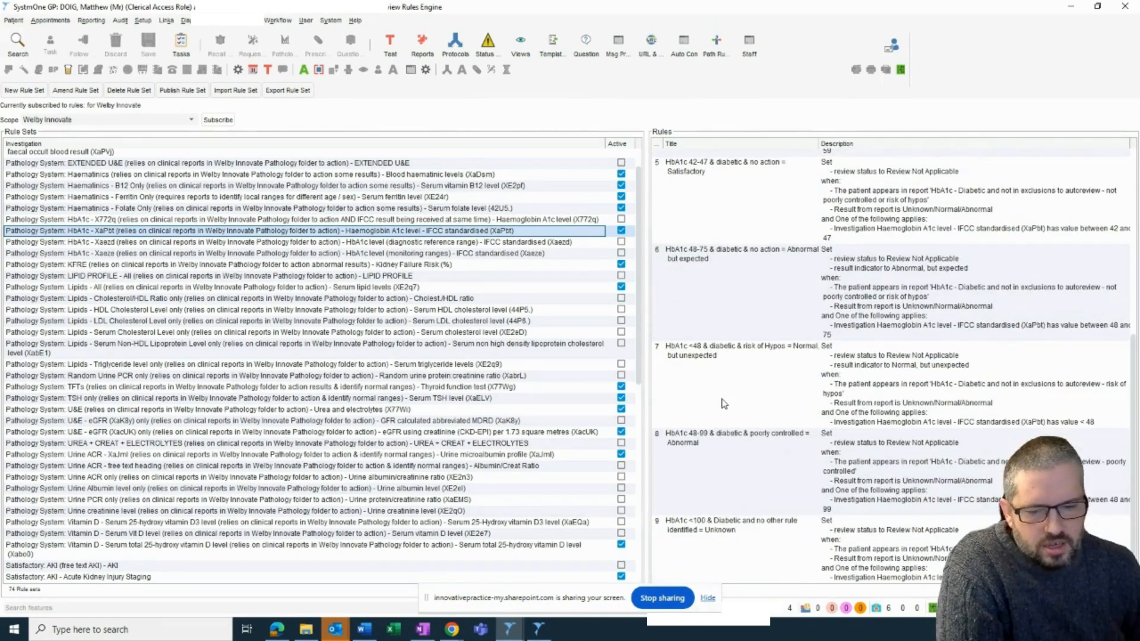
scroll(up, 3)
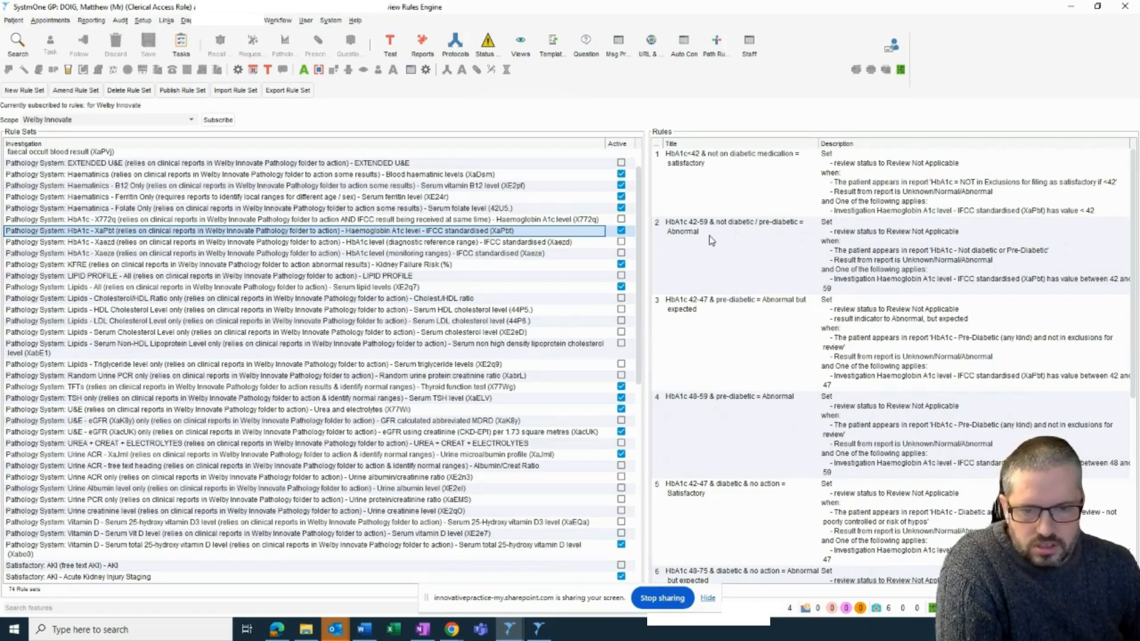
mouse_move(458, 327)
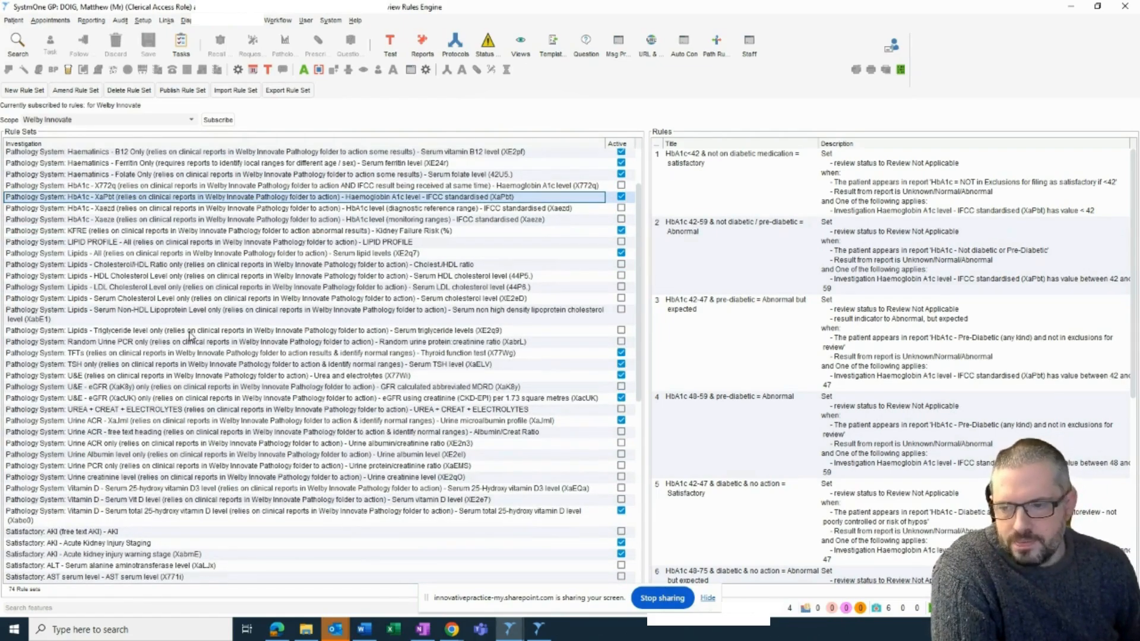
scroll(up, 3)
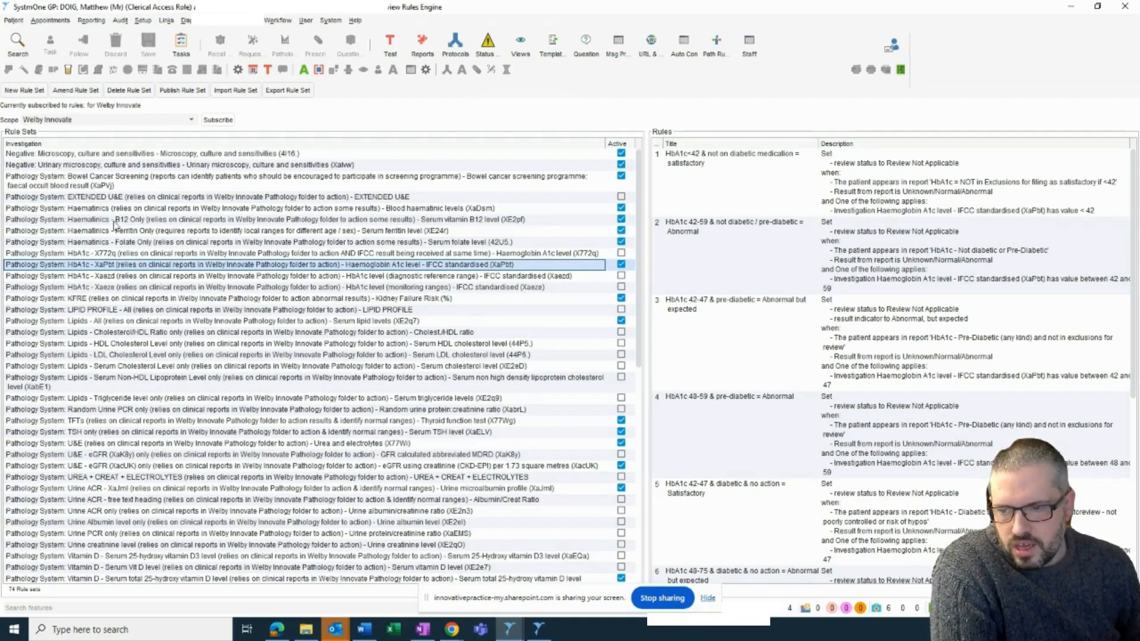
scroll(down, 3)
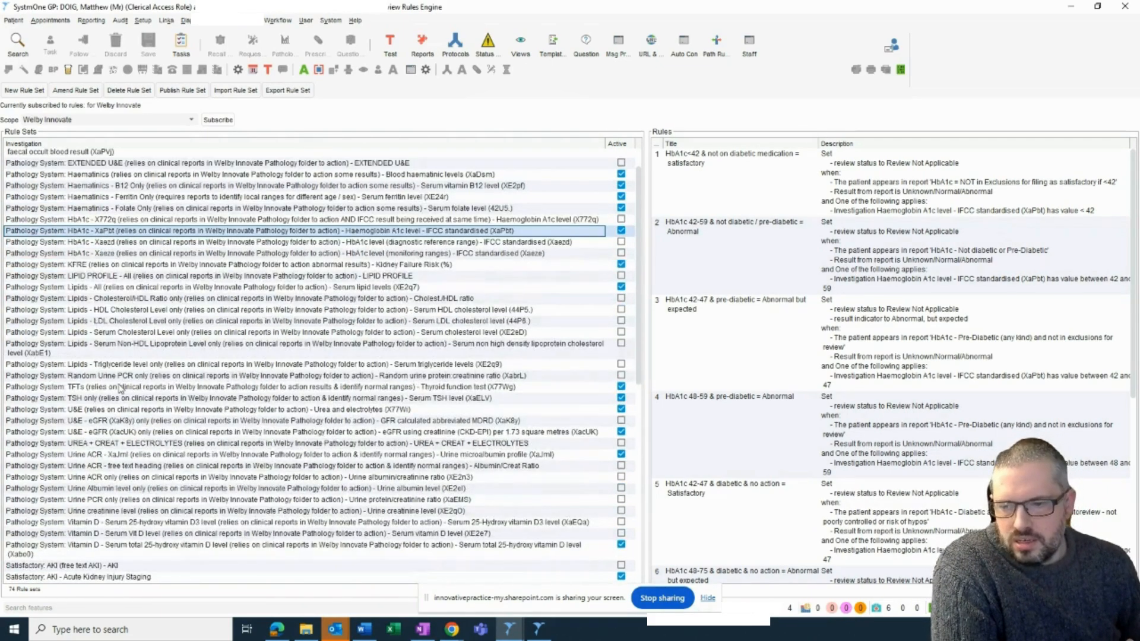
mouse_move(201, 490)
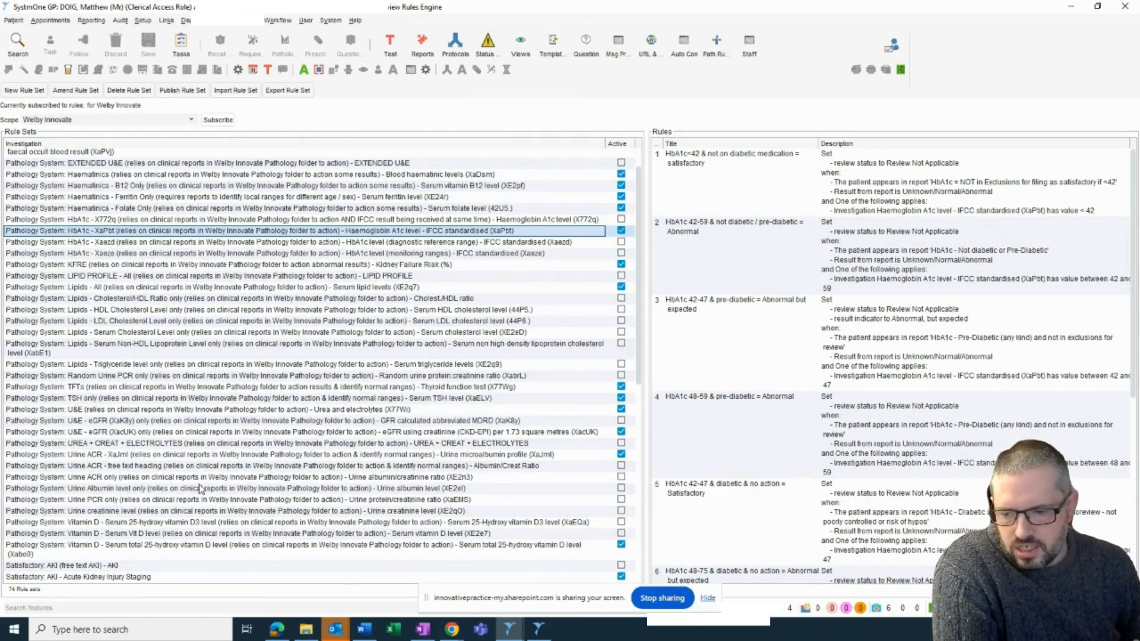
scroll(up, 3)
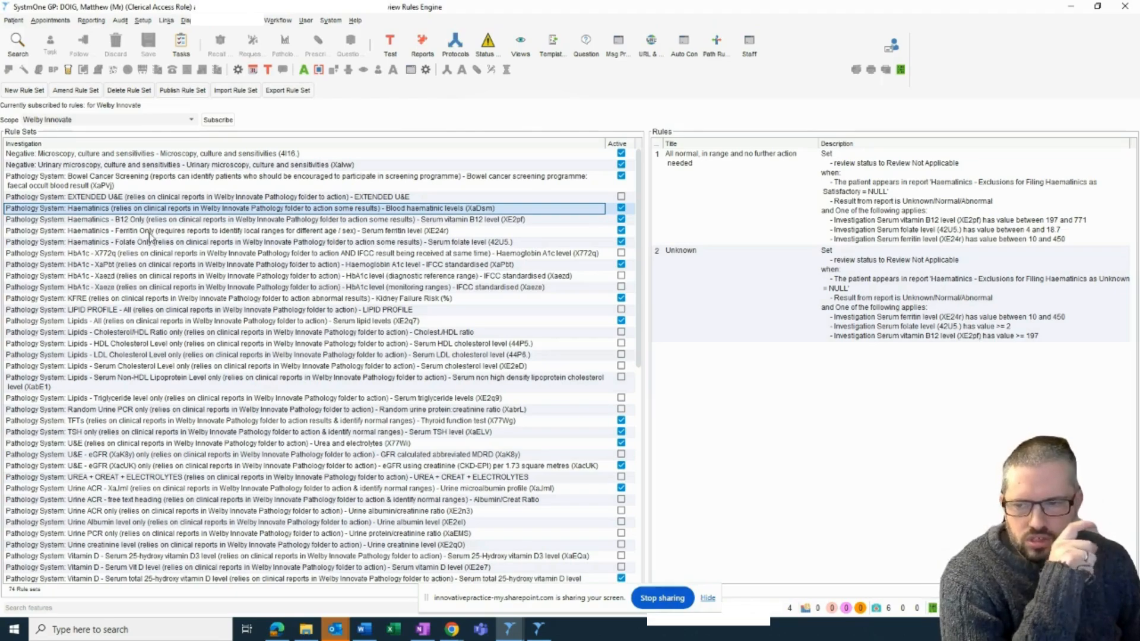
mouse_move(193, 297)
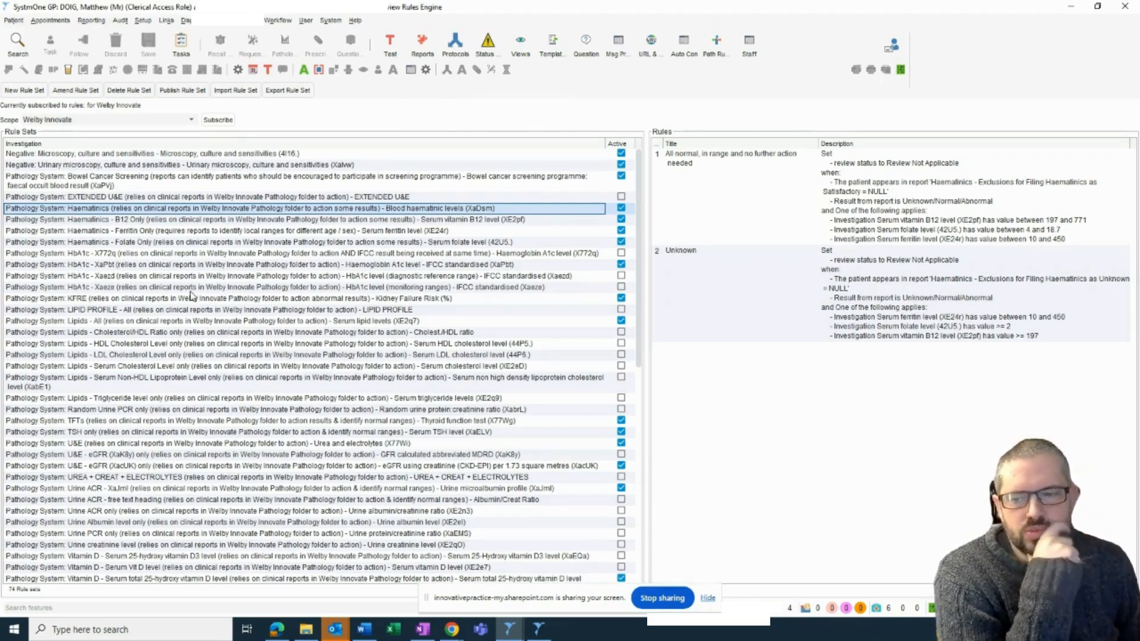
mouse_move(185, 256)
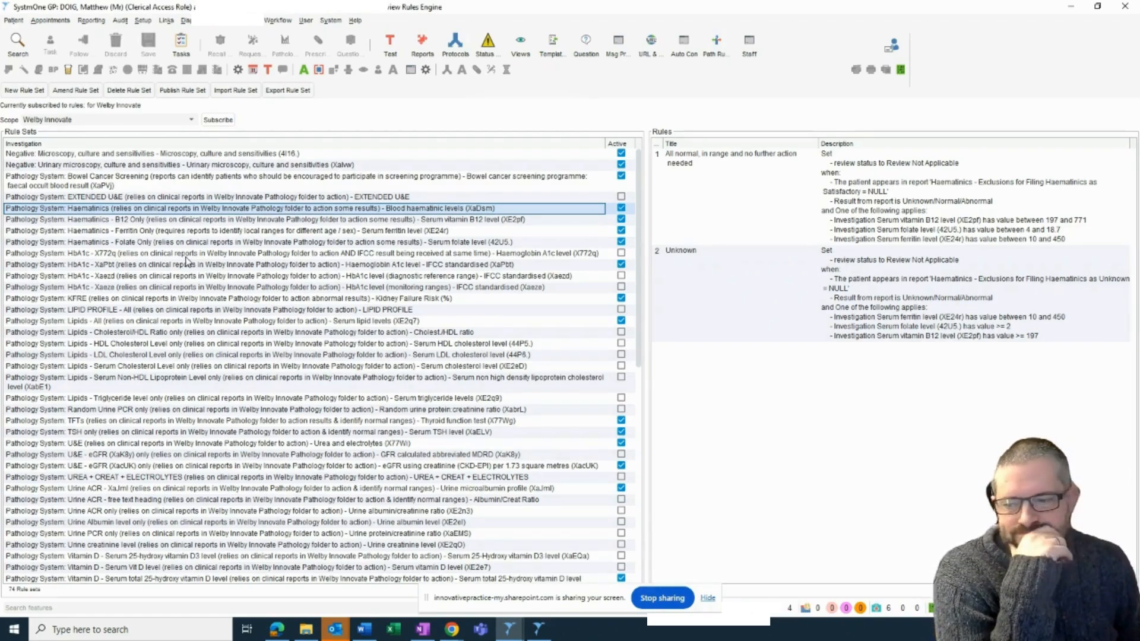
Scroll the rule sets and reselect Lipids - All to show its Satisfactory and Unknown rules
scroll(down, 3)
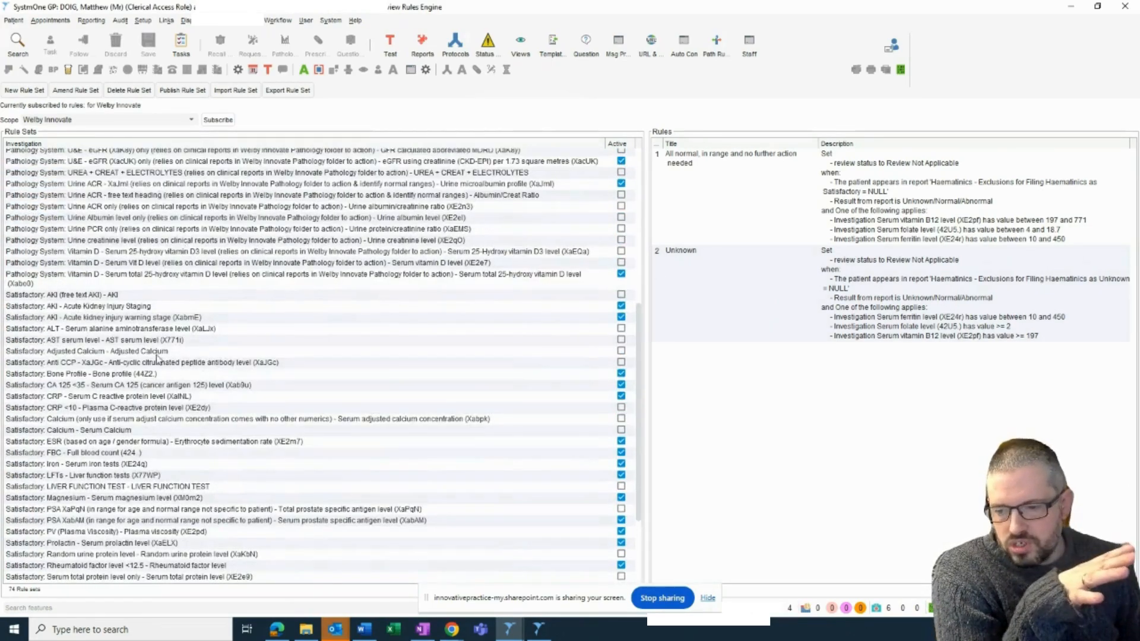
scroll(down, 3)
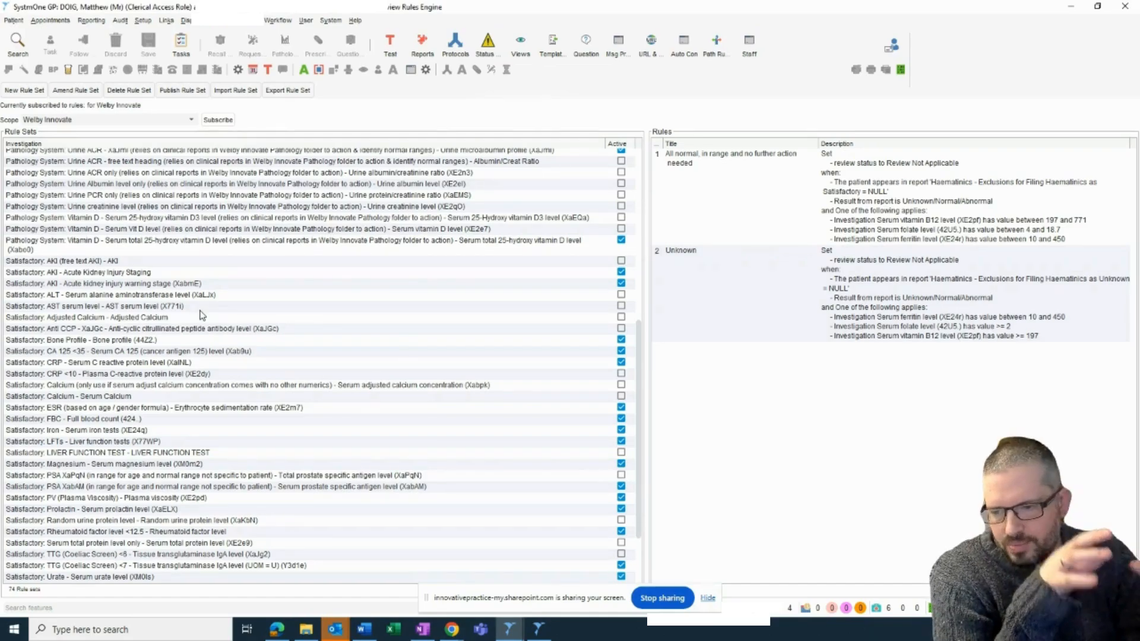
mouse_move(203, 318)
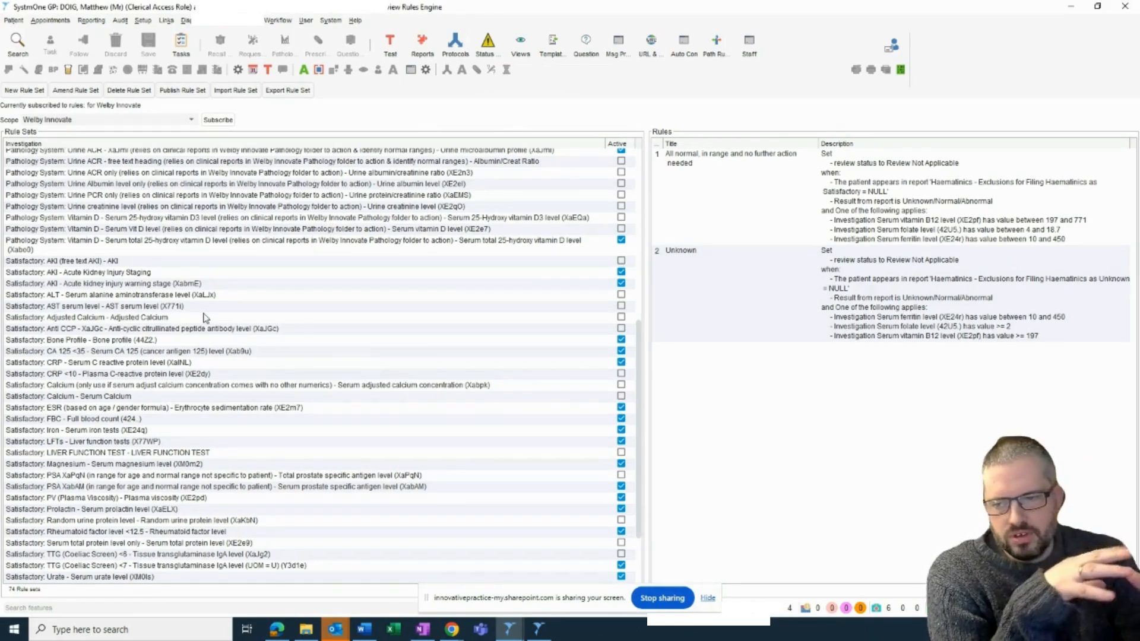
scroll(up, 3)
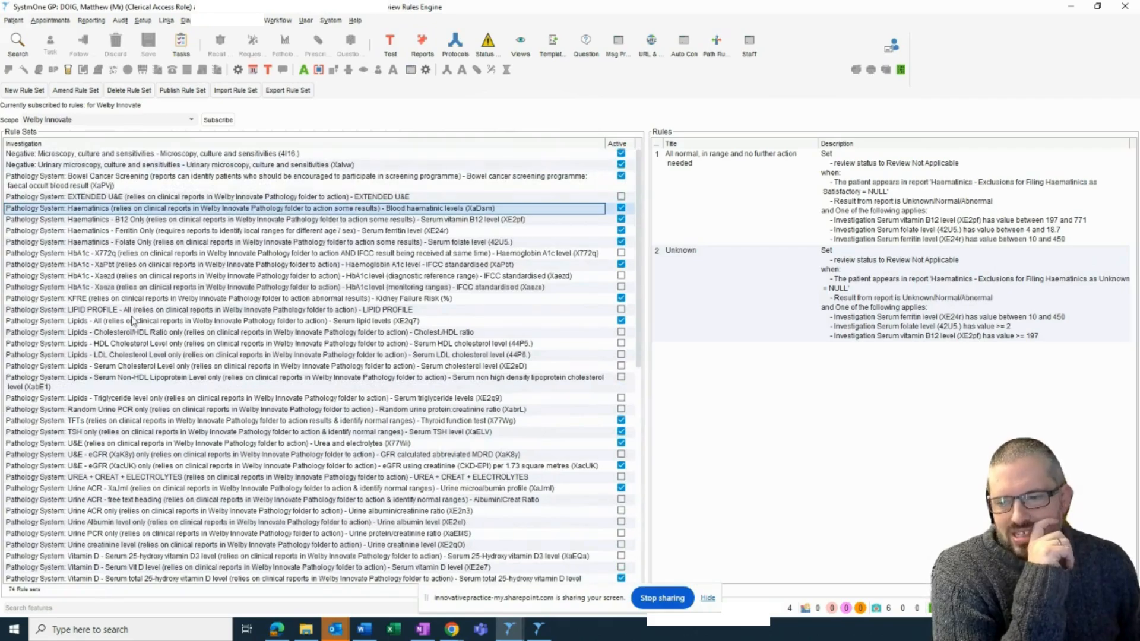
click(218, 321)
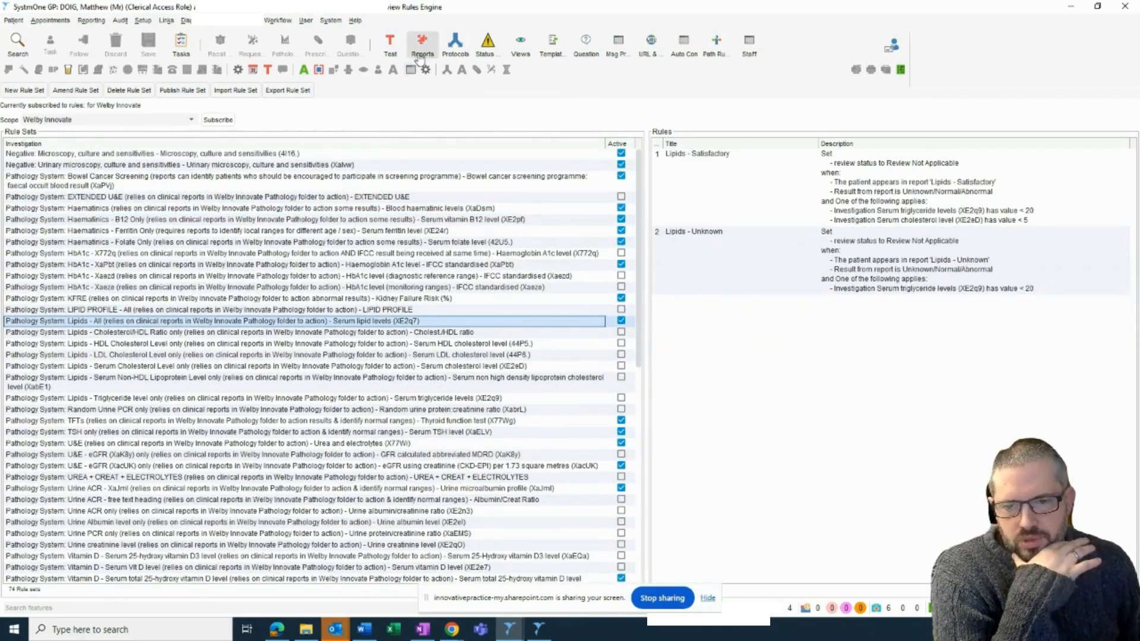
mouse_move(421, 45)
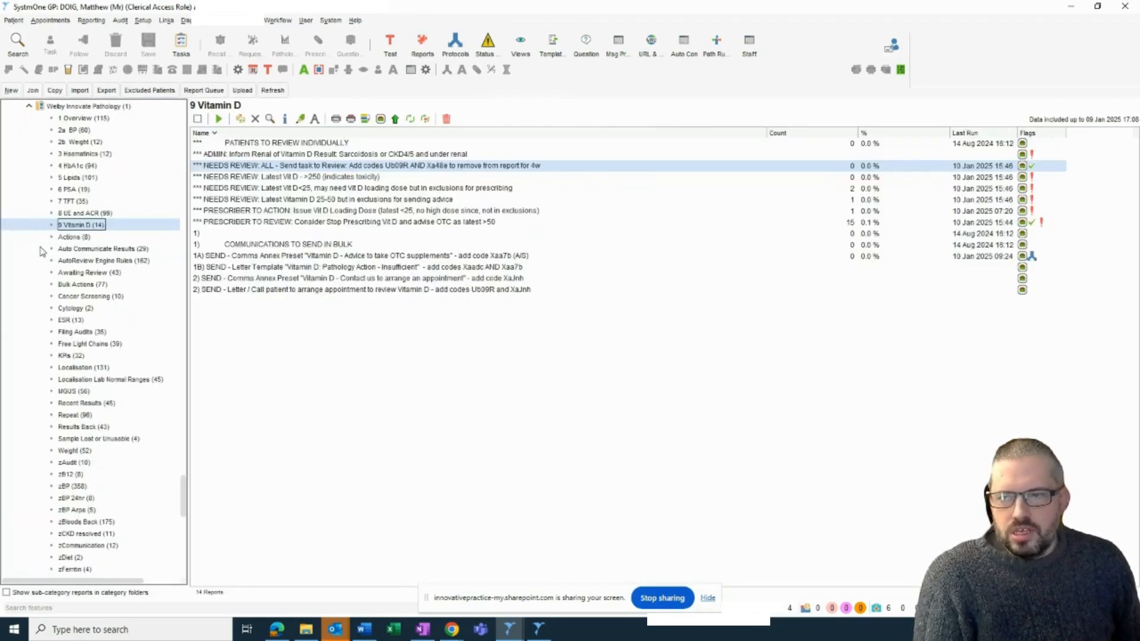
Open the Lipids pathology report folder and scroll down through its entries
click(77, 177)
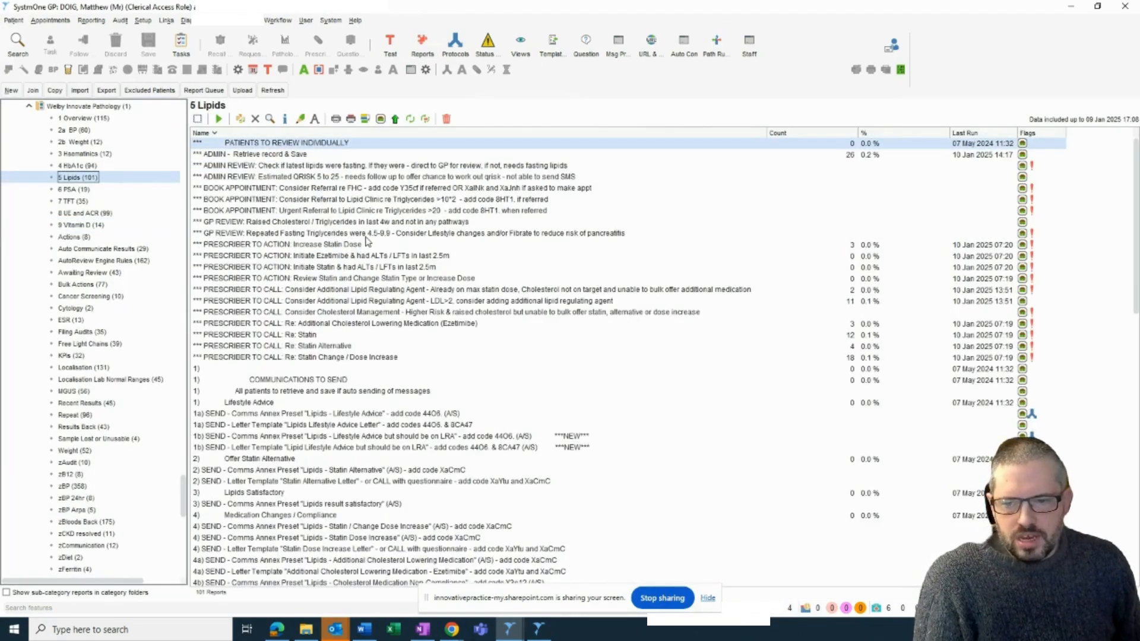
scroll(down, 3)
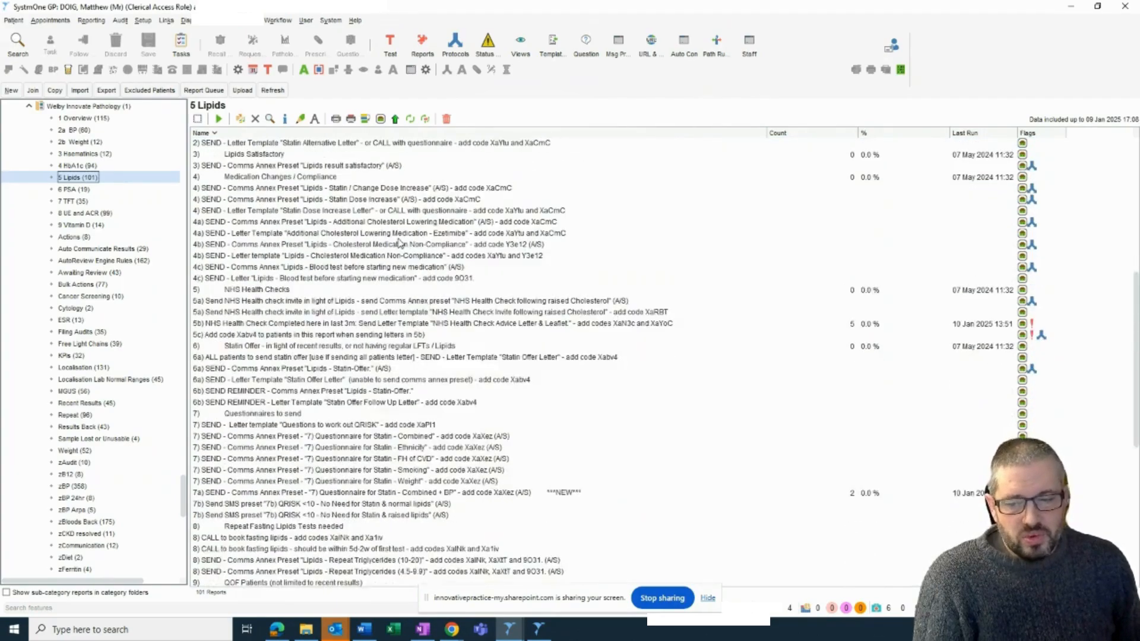
scroll(down, 3)
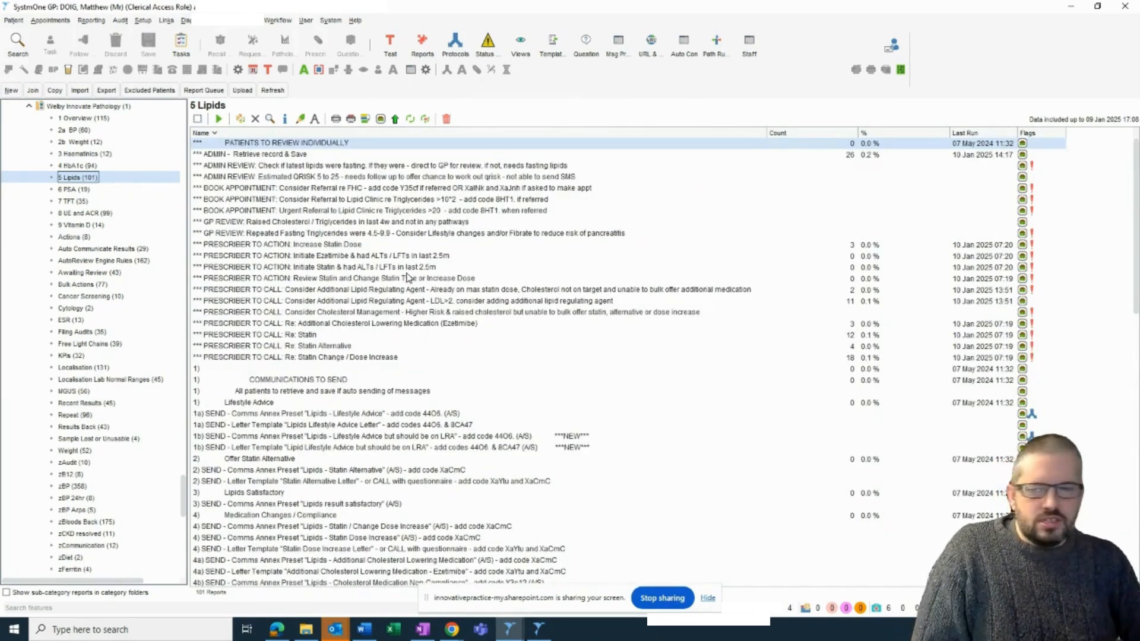
scroll(down, 3)
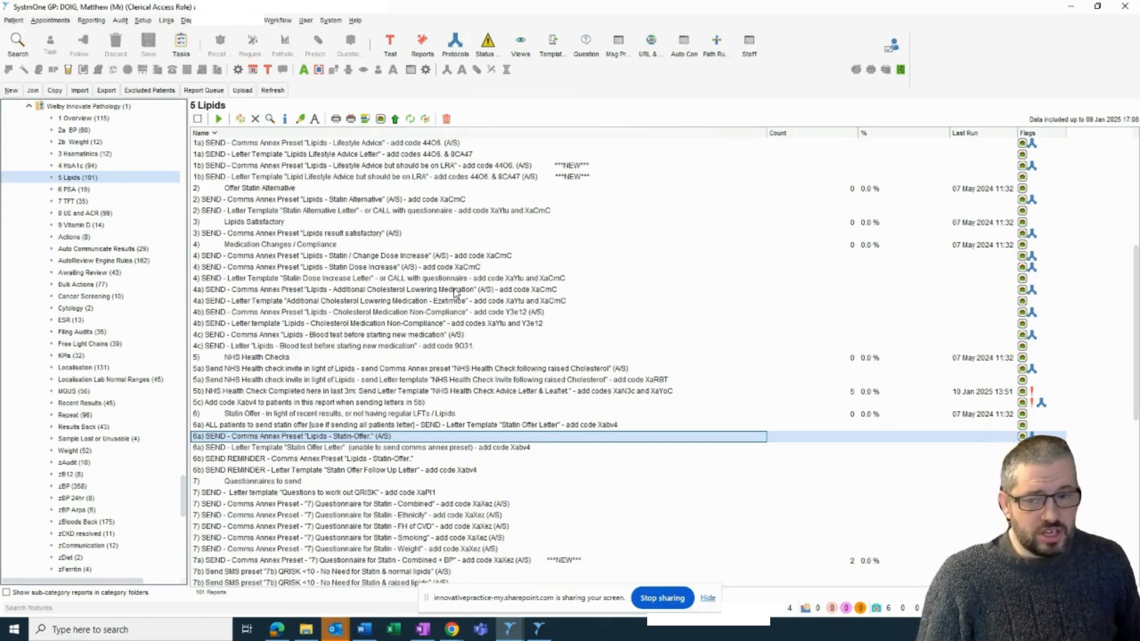
scroll(down, 3)
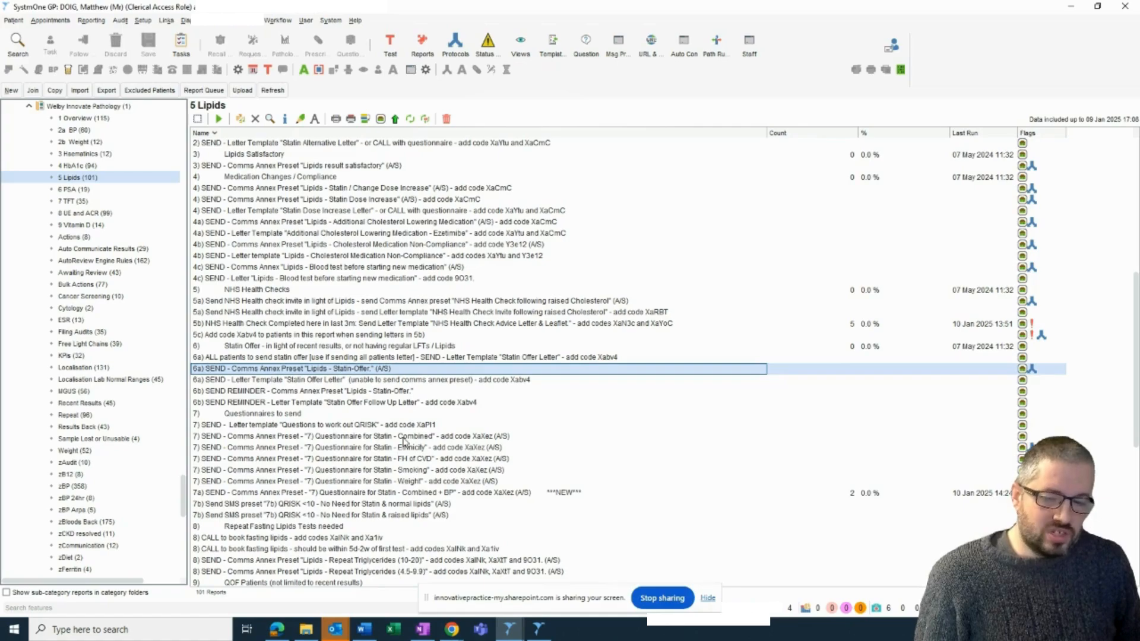
Select the statin questionnaire and cholesterol non-compliance letter entries, reaching the 26-patient list
click(399, 436)
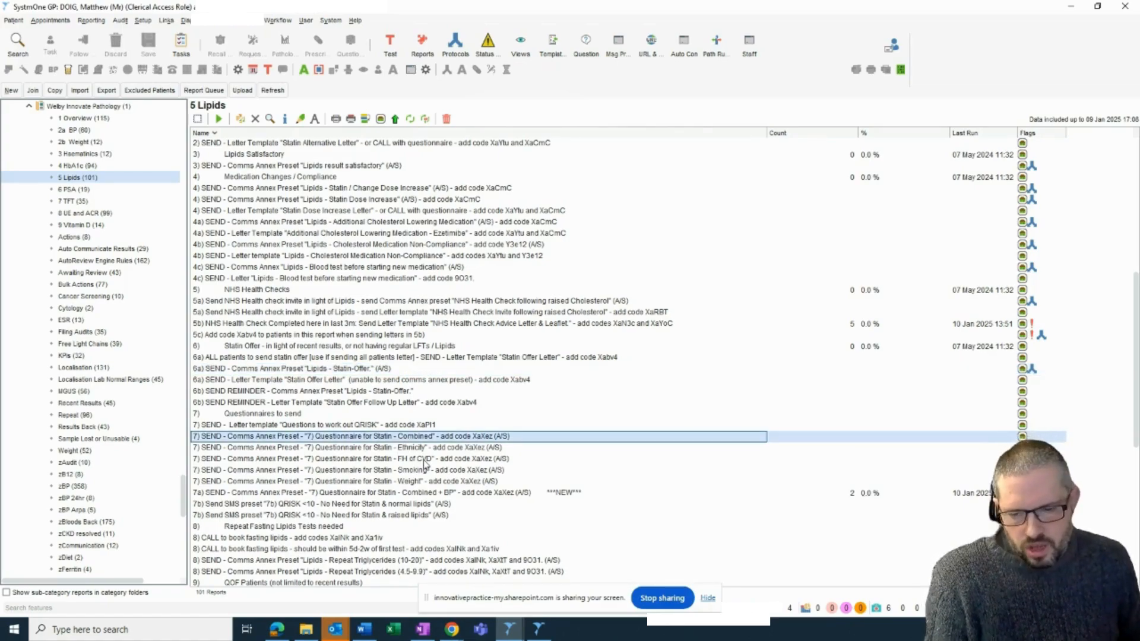
click(363, 447)
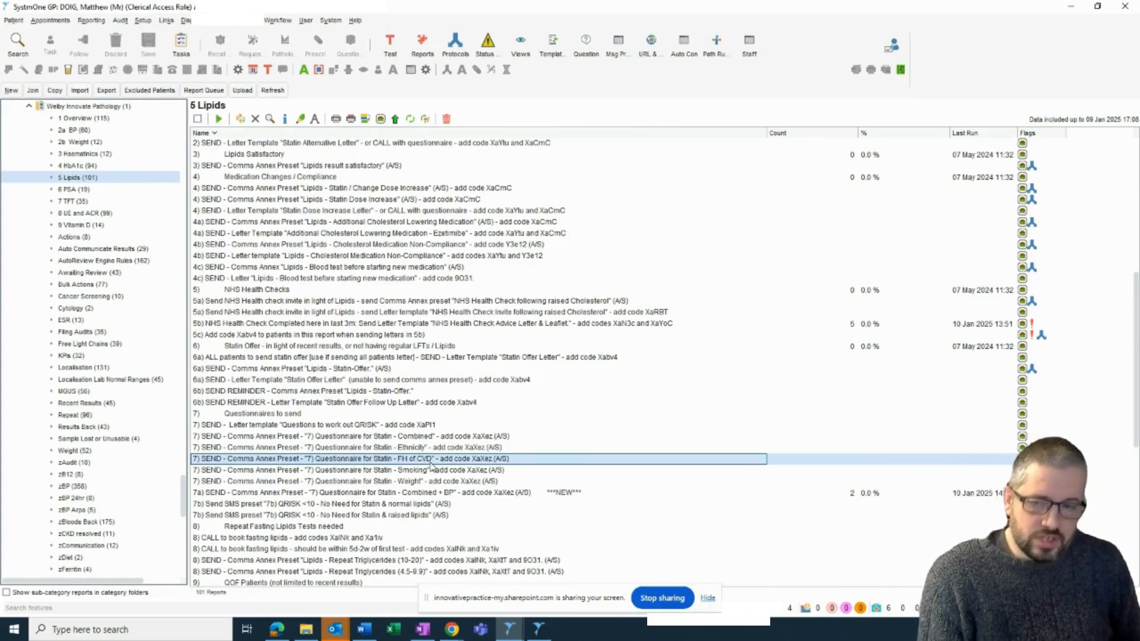
mouse_move(389, 417)
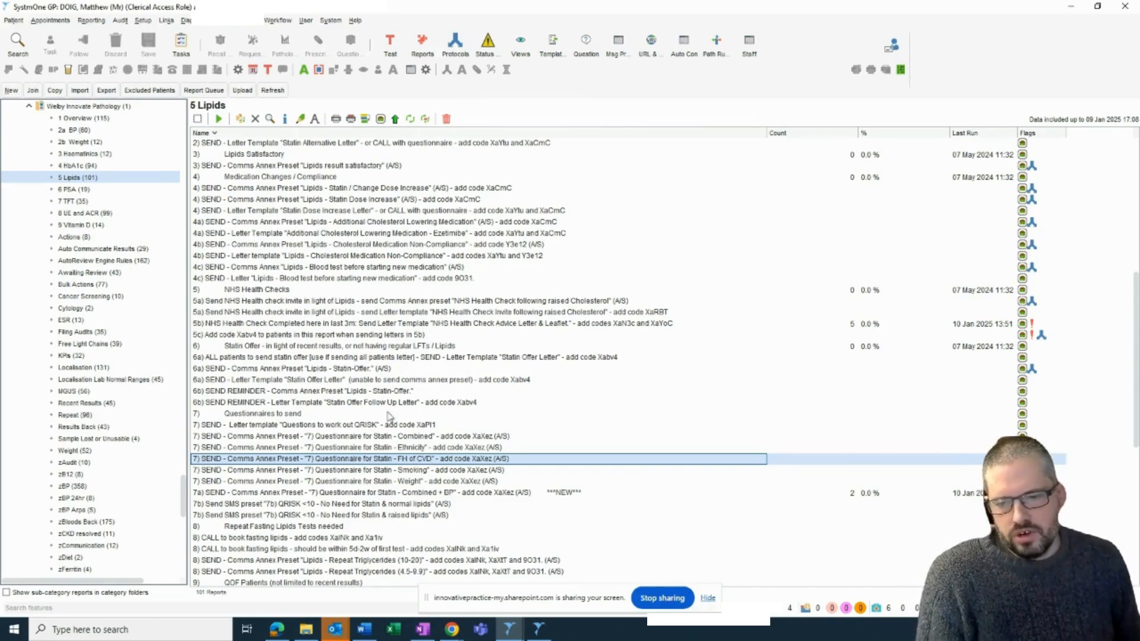
scroll(up, 3)
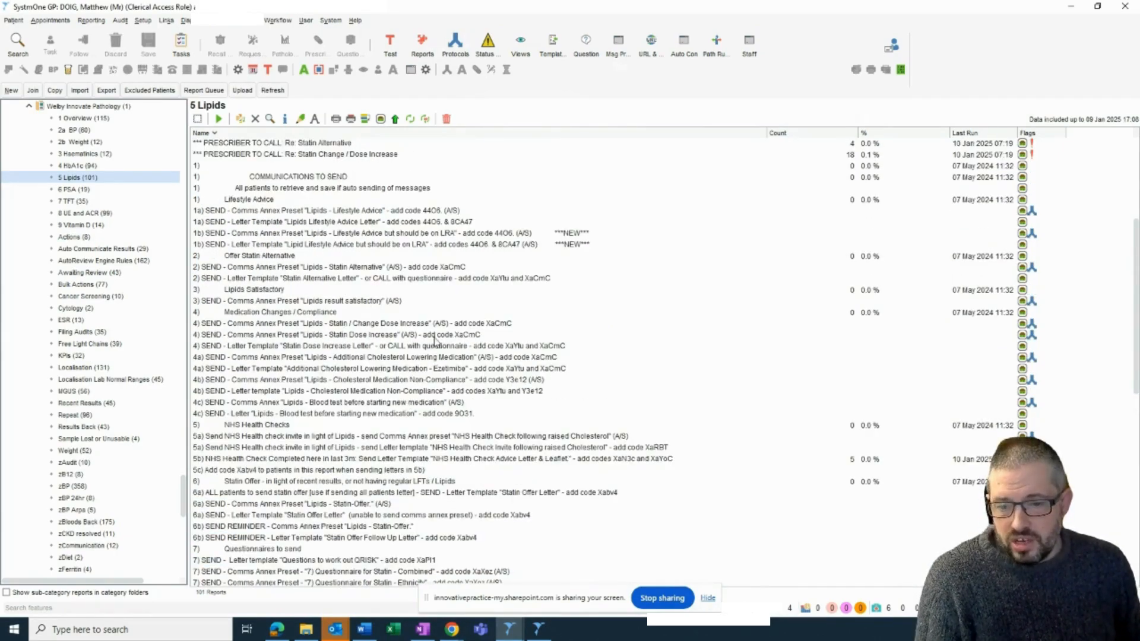
click(349, 334)
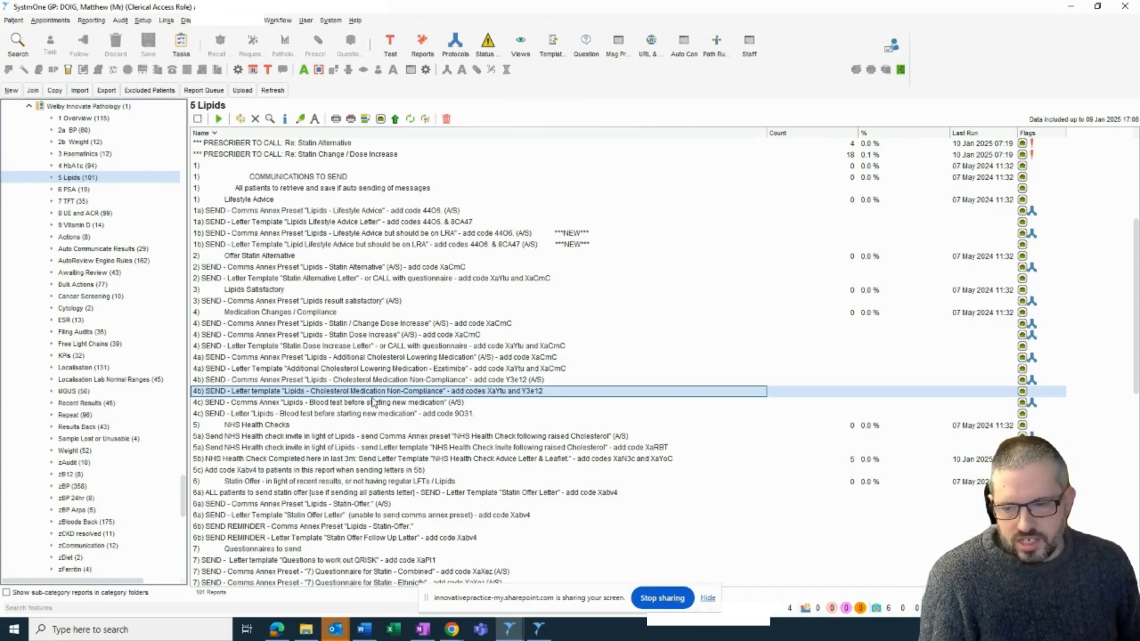
scroll(up, 3)
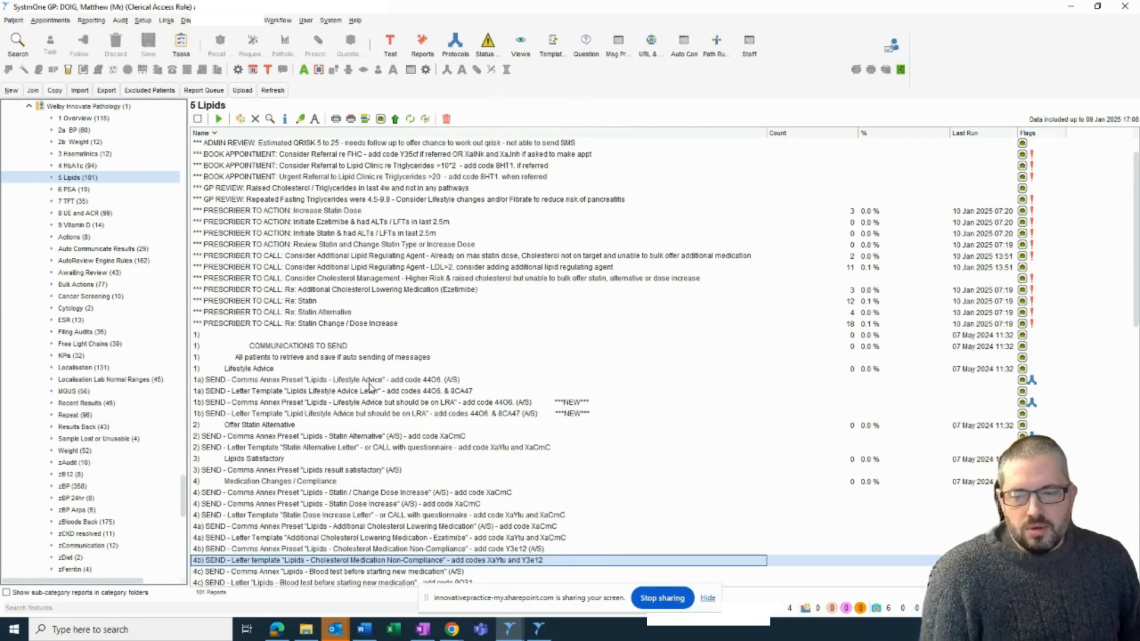
scroll(down, 3)
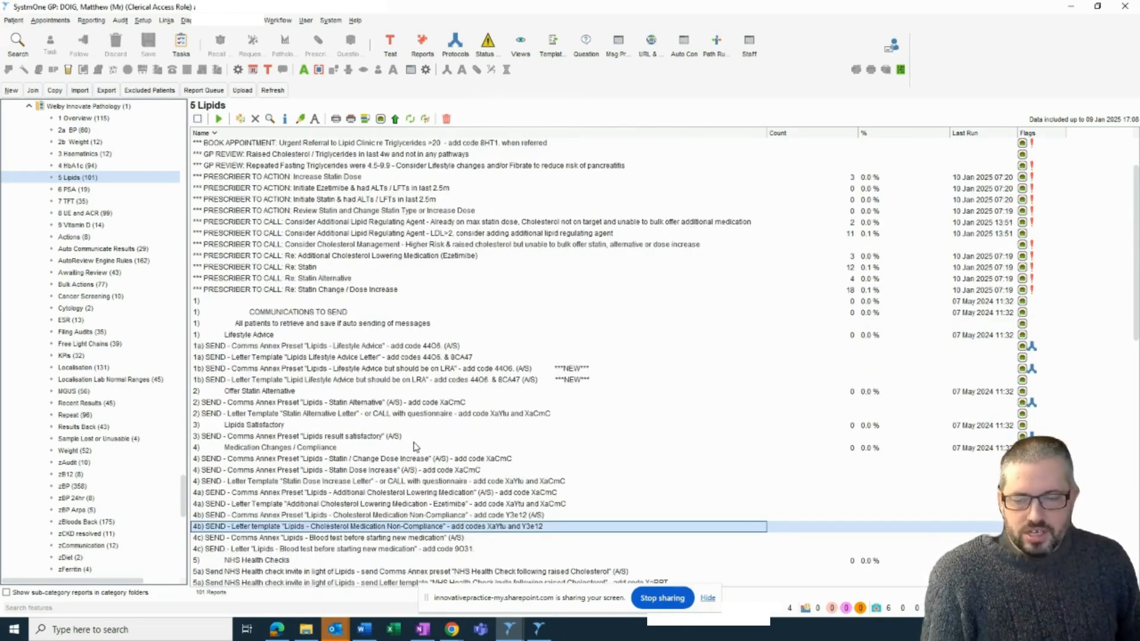
scroll(up, 3)
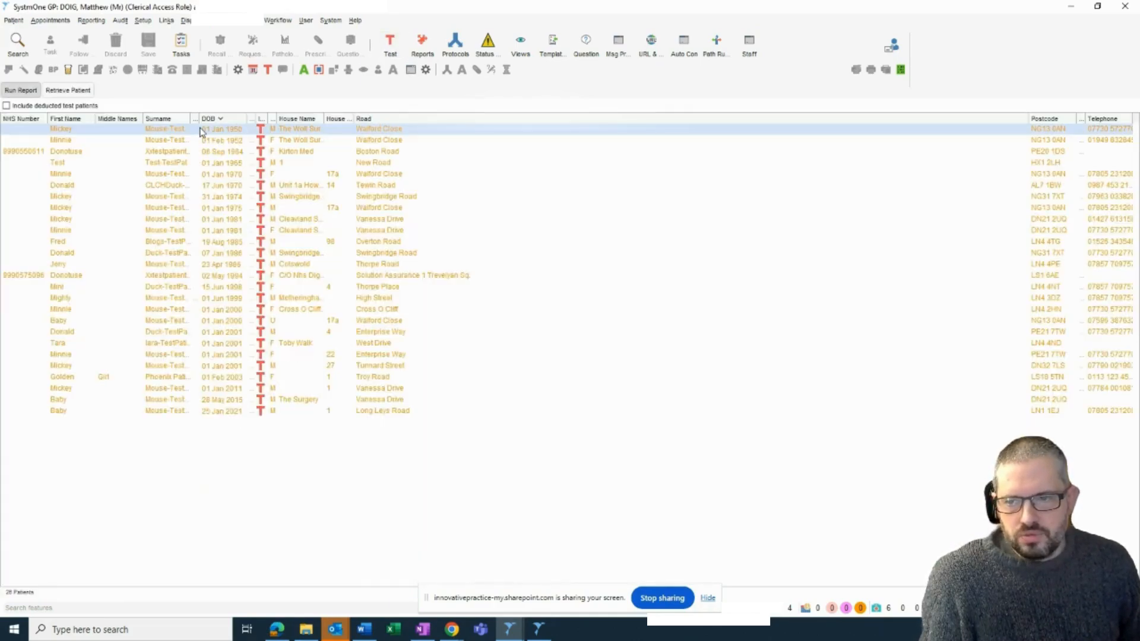
Open the first test patient's record and search the Launcher for 'statin dose inc'
double_click(222, 129)
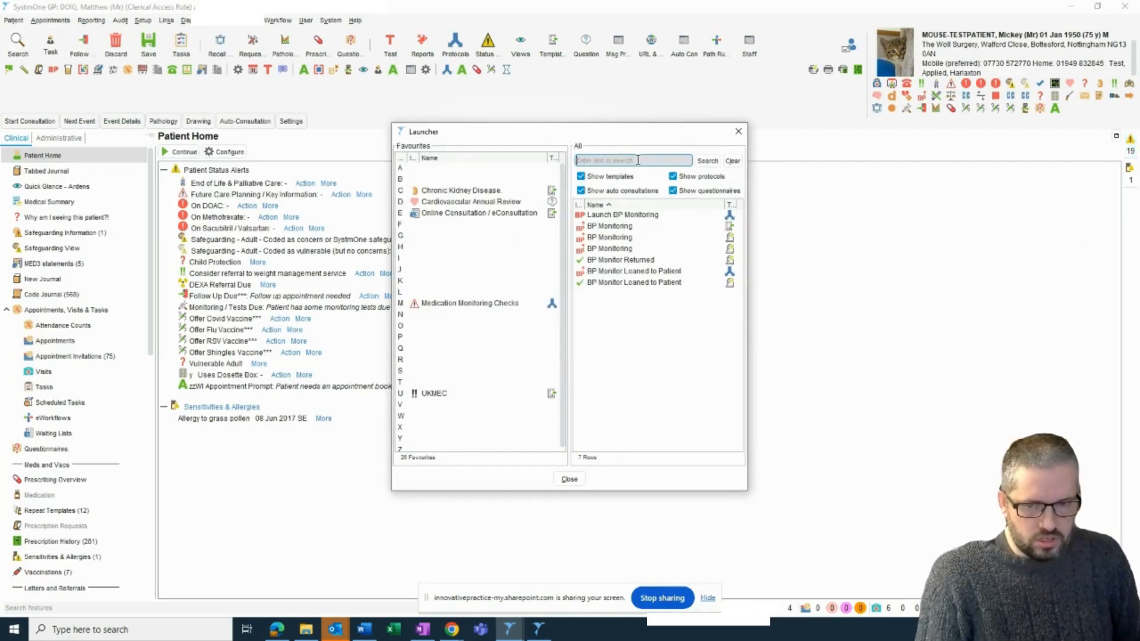
text(statin dose inc)
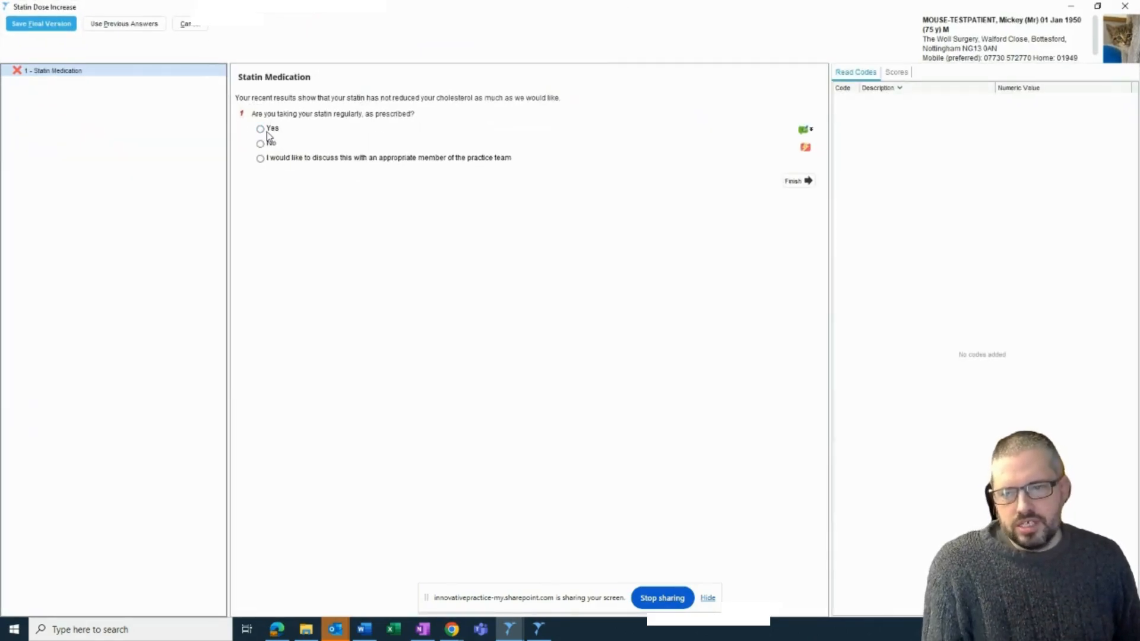
mouse_move(304, 116)
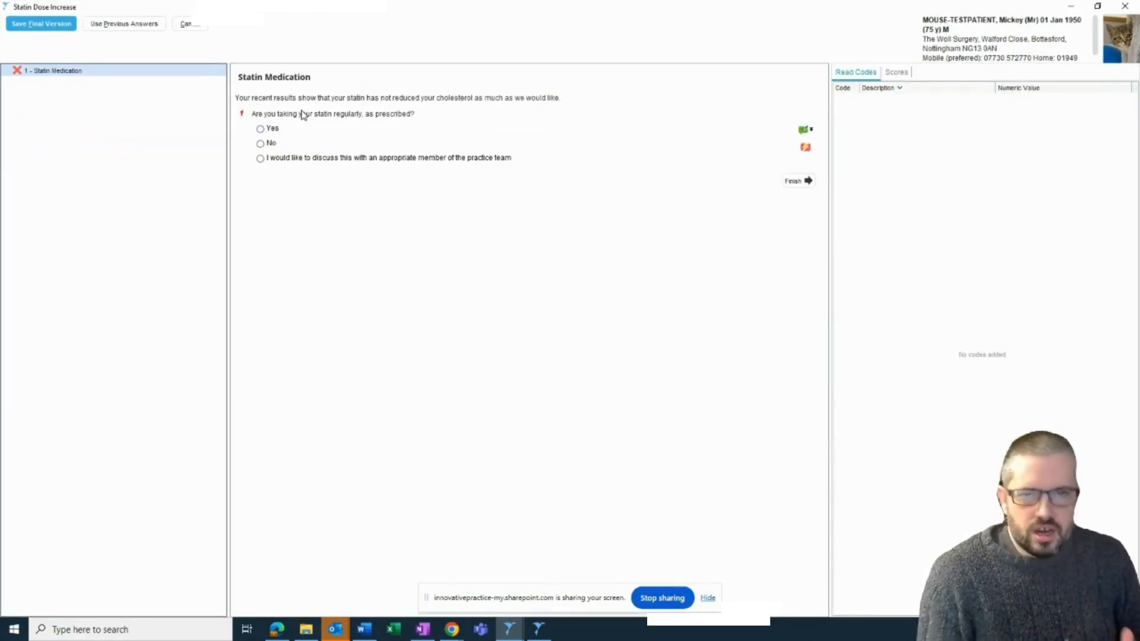
mouse_move(275, 136)
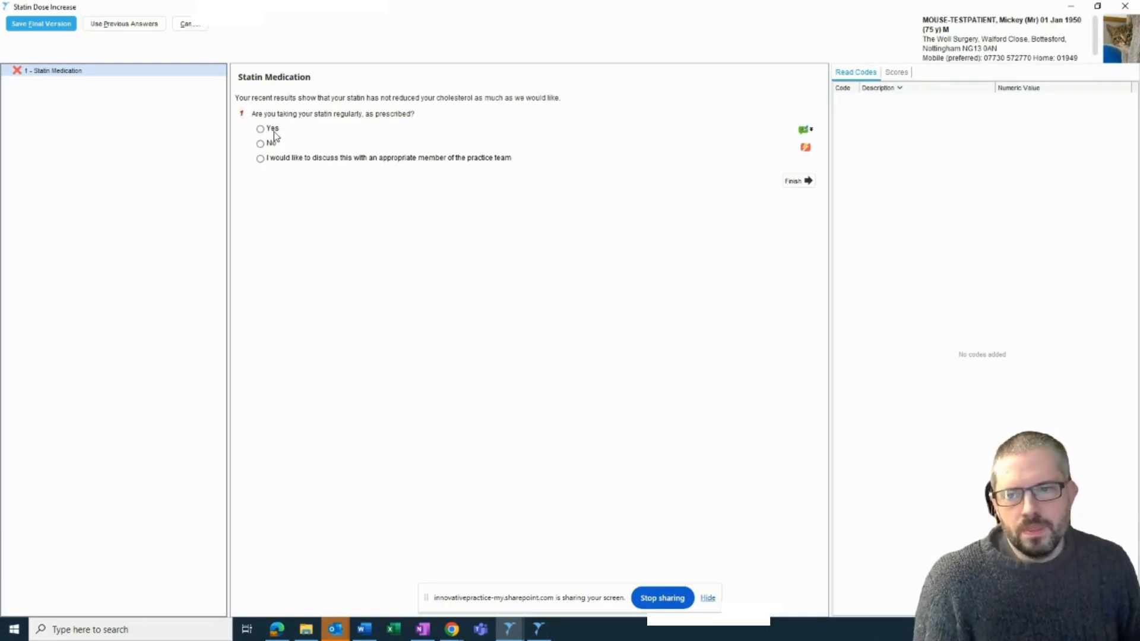
Answer Yes to taking a statin, then compare codes for accepting versus declining a dose increase
click(260, 129)
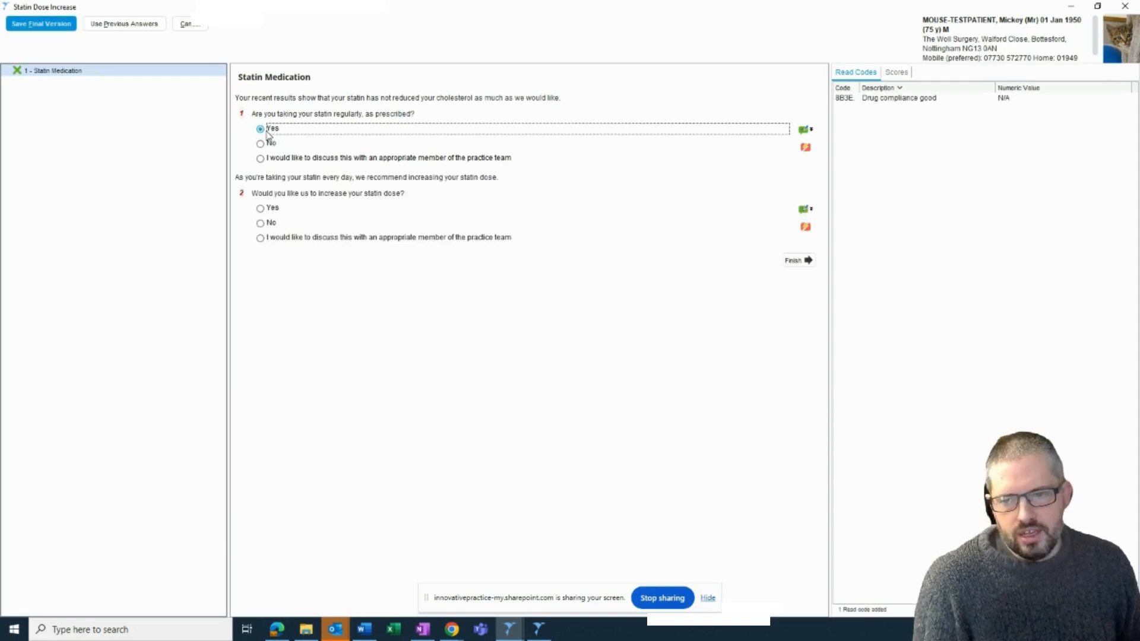
mouse_move(430, 196)
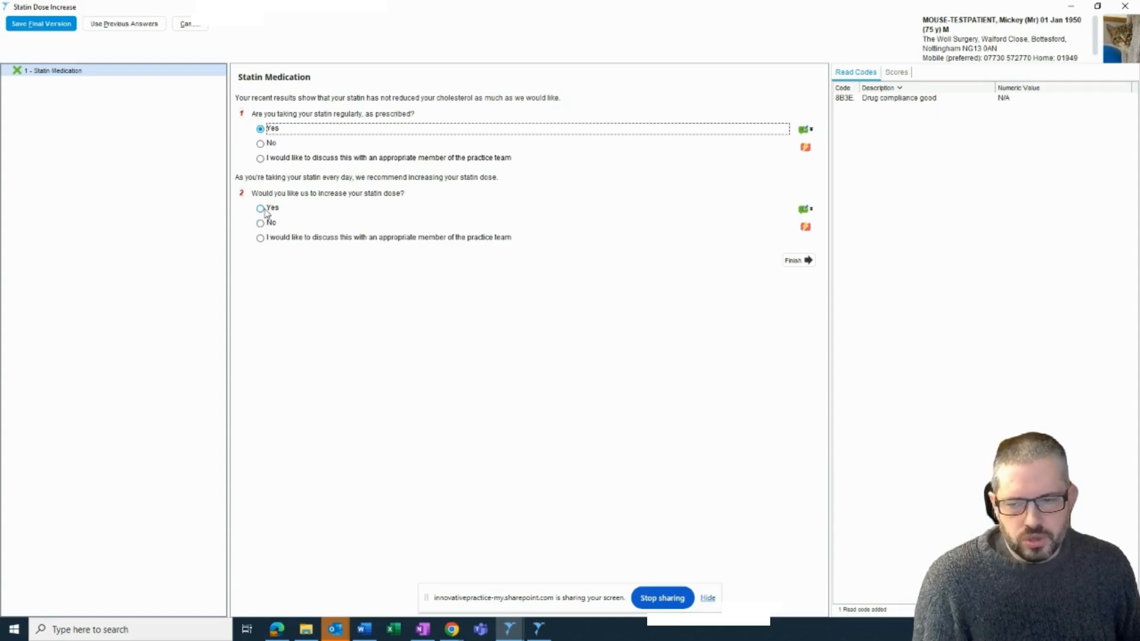
click(260, 208)
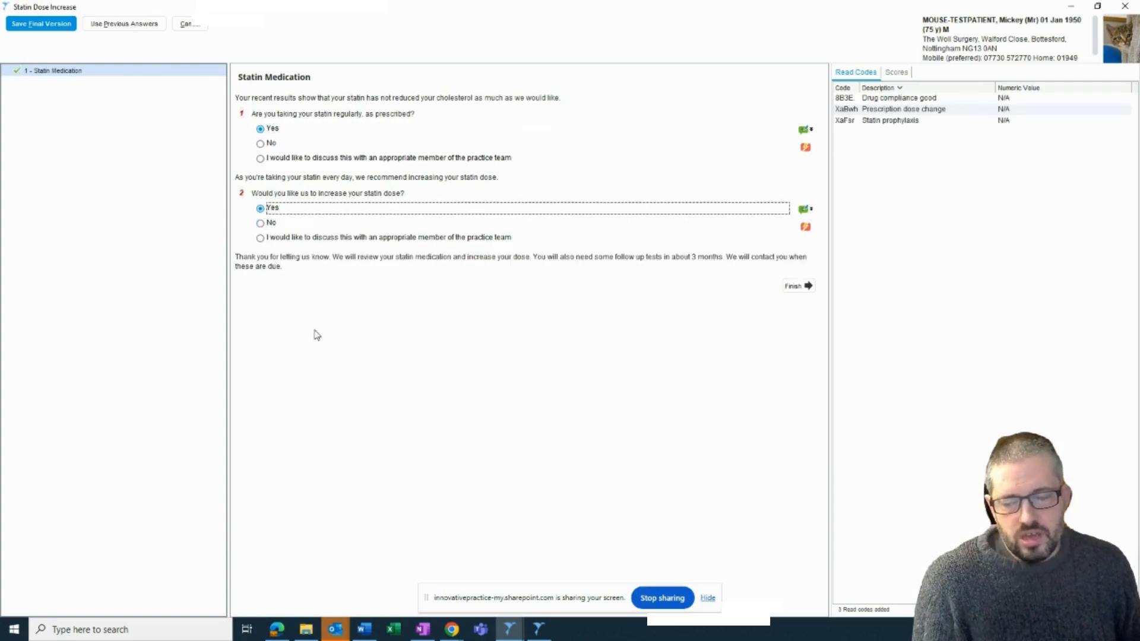
mouse_move(380, 126)
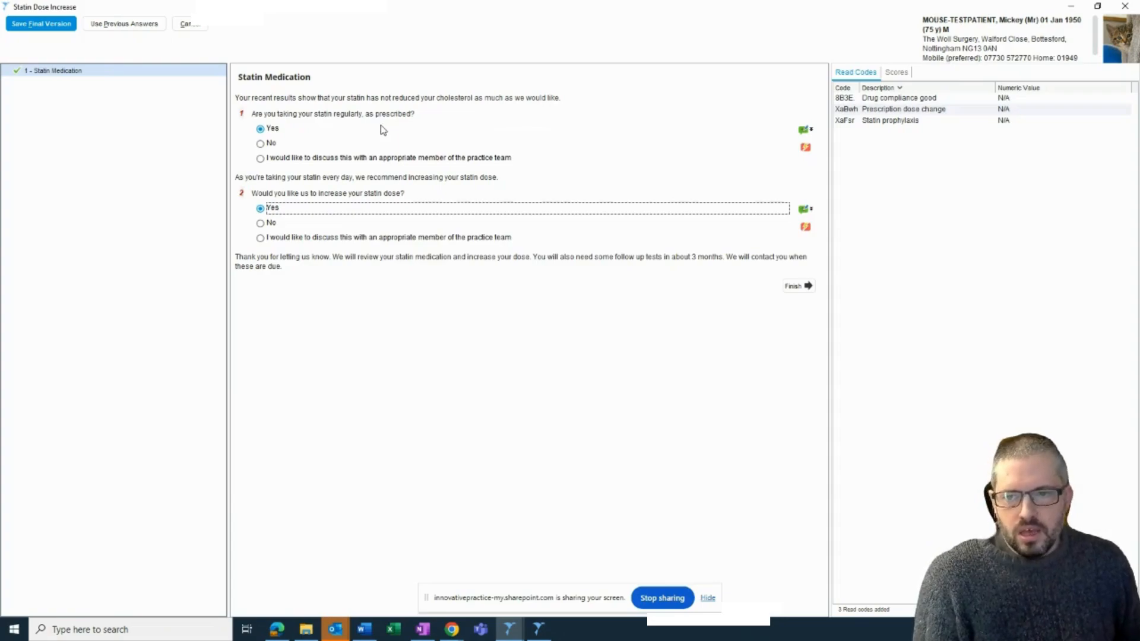
click(260, 223)
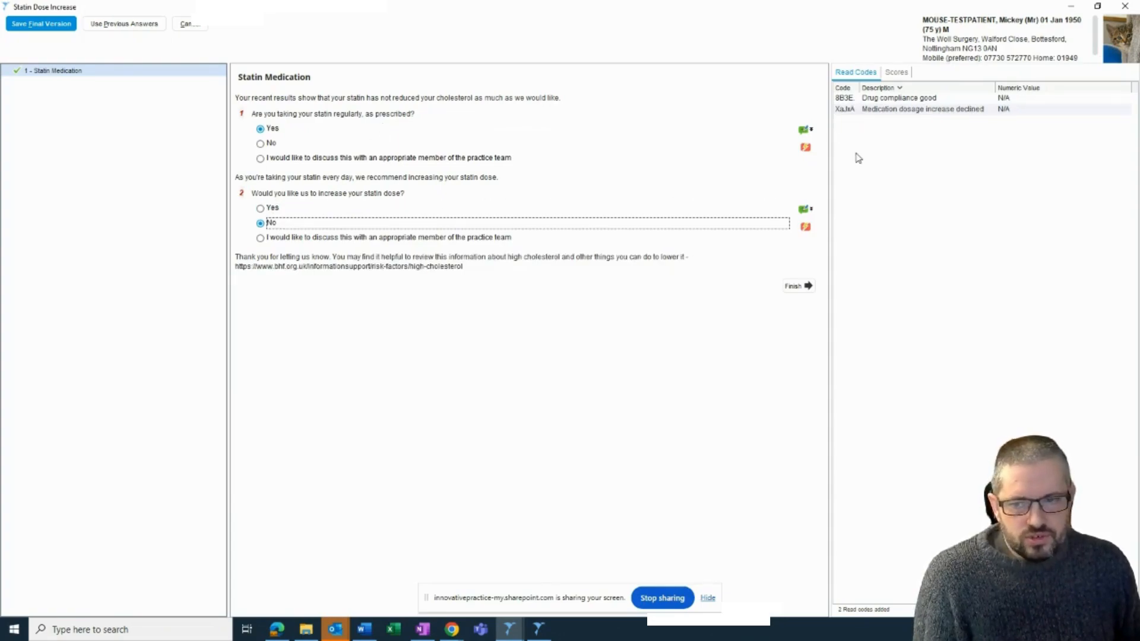
mouse_move(991, 122)
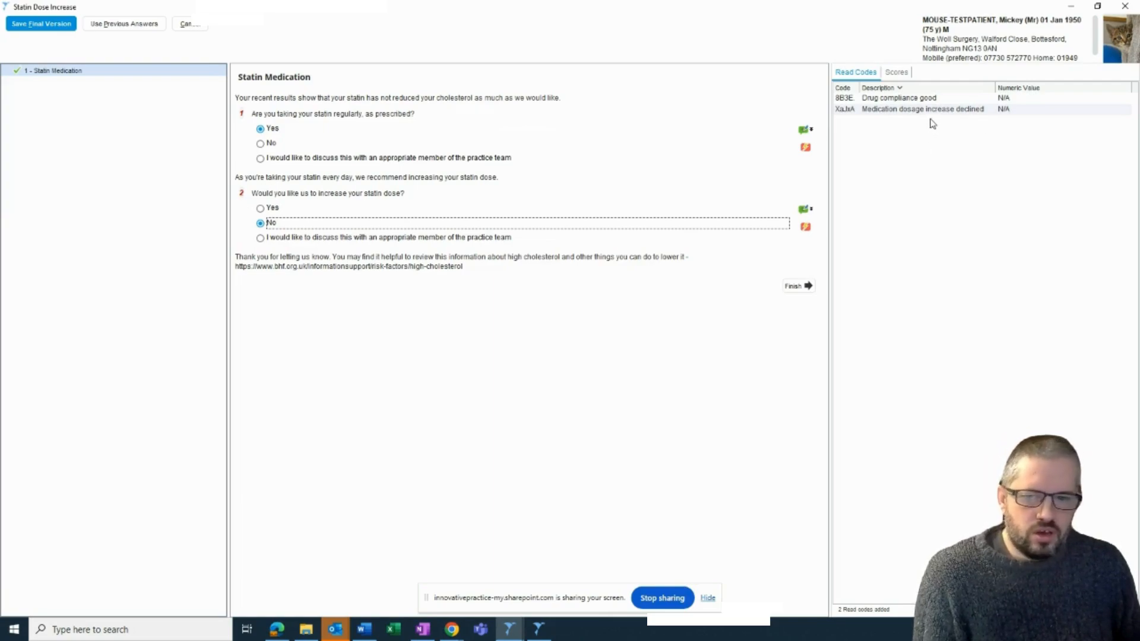
mouse_move(460, 269)
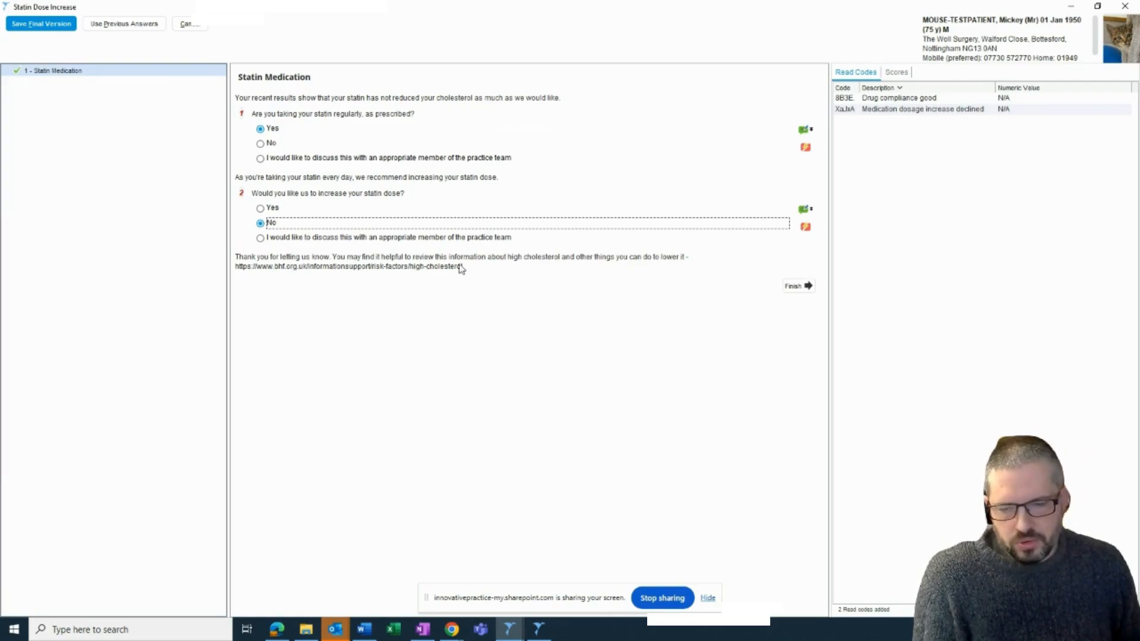
mouse_move(274, 242)
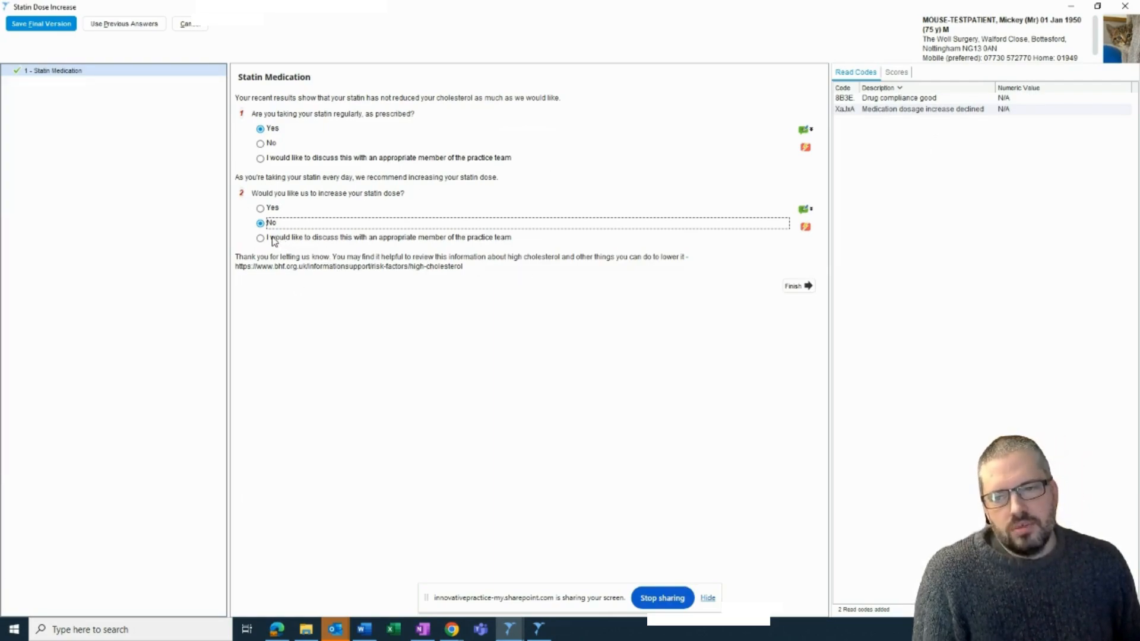
click(260, 237)
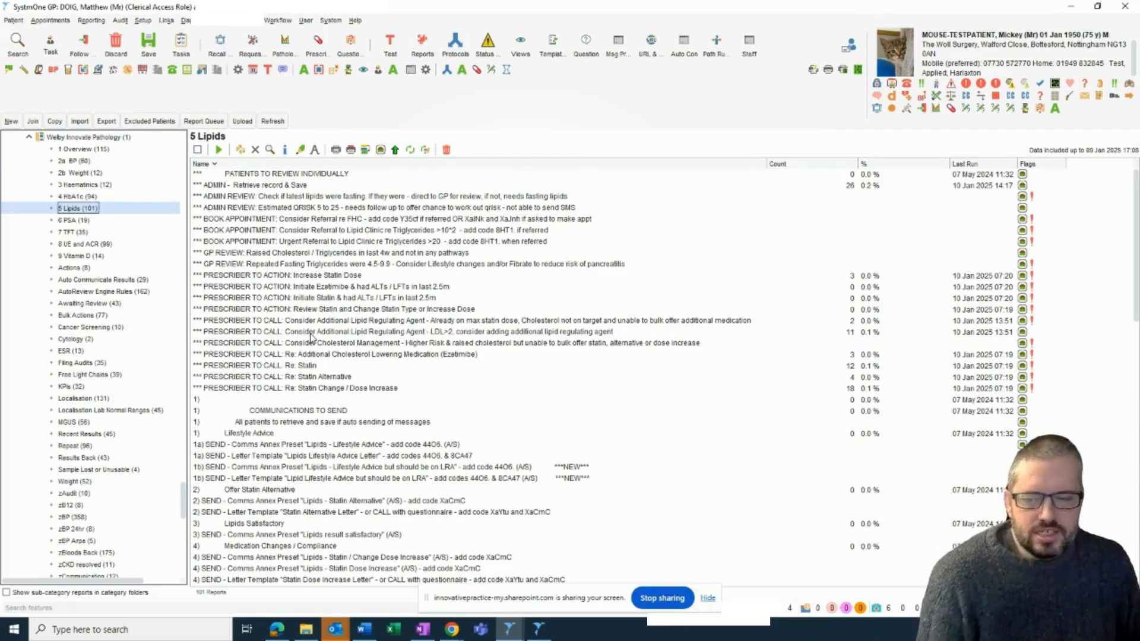
Scroll the Lipids report, select the FHC referral appointment entry, and open 8 UE and ACR
scroll(down, 3)
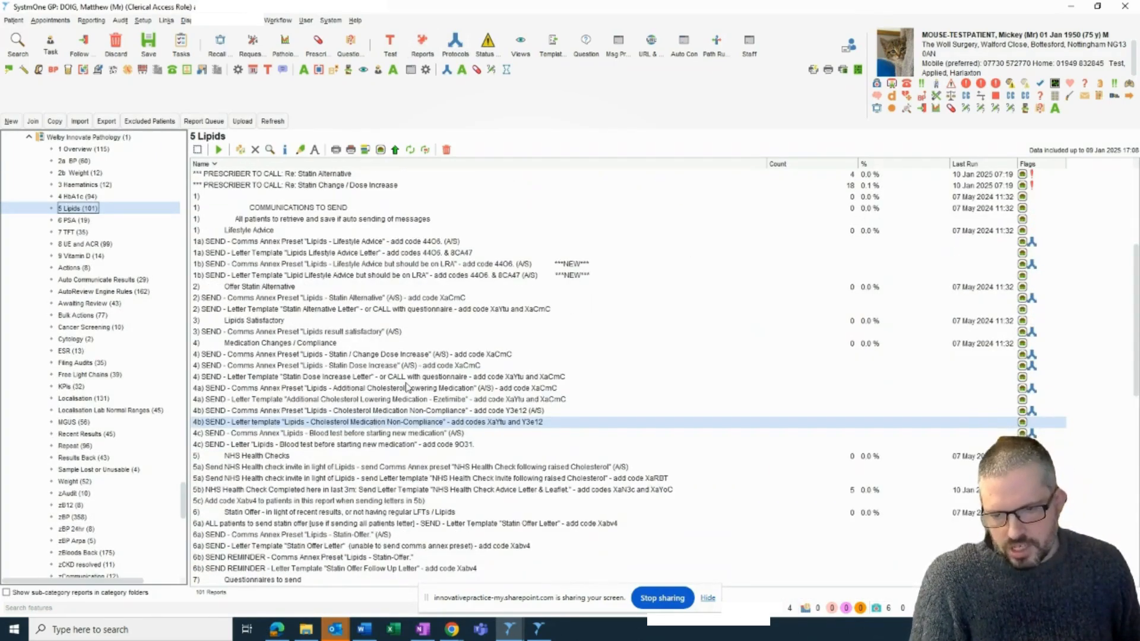
scroll(up, 3)
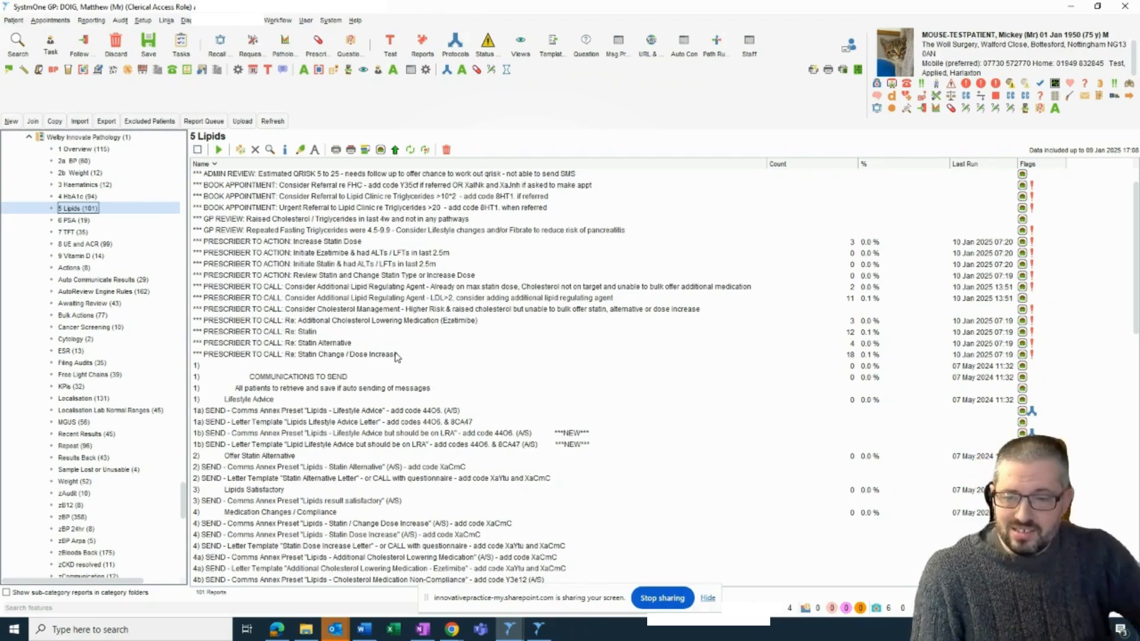
scroll(up, 3)
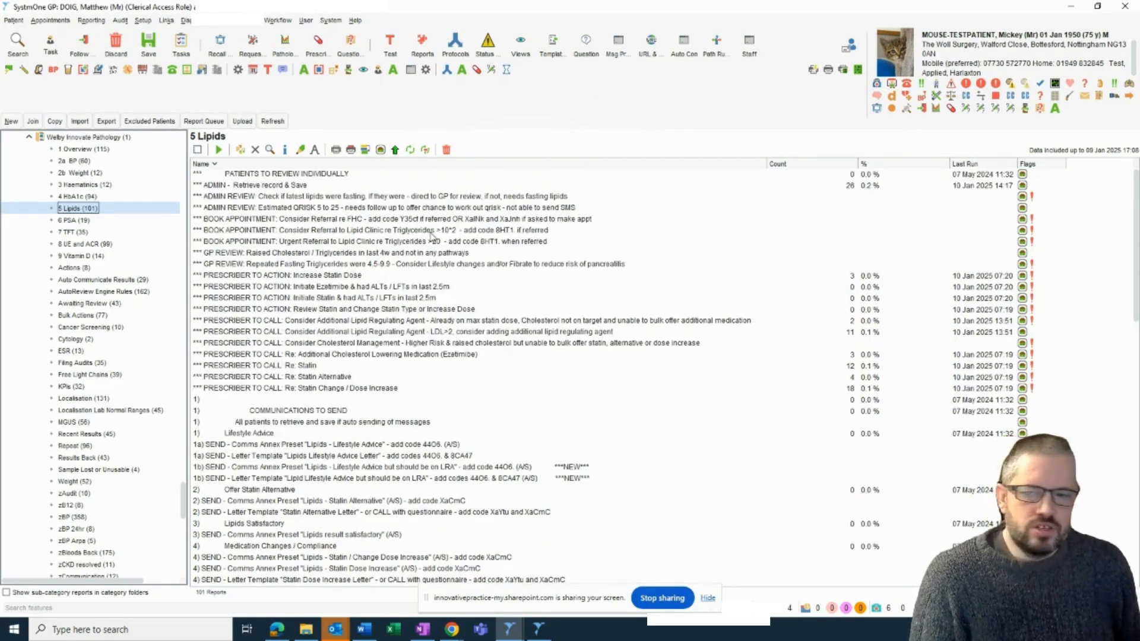
click(418, 219)
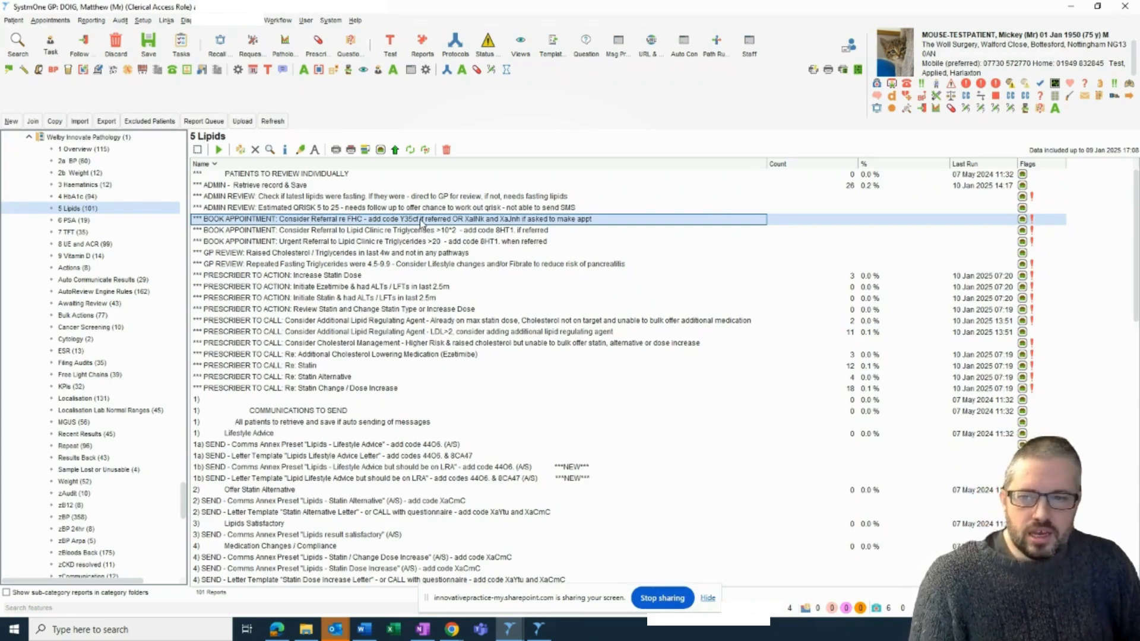
mouse_move(142, 301)
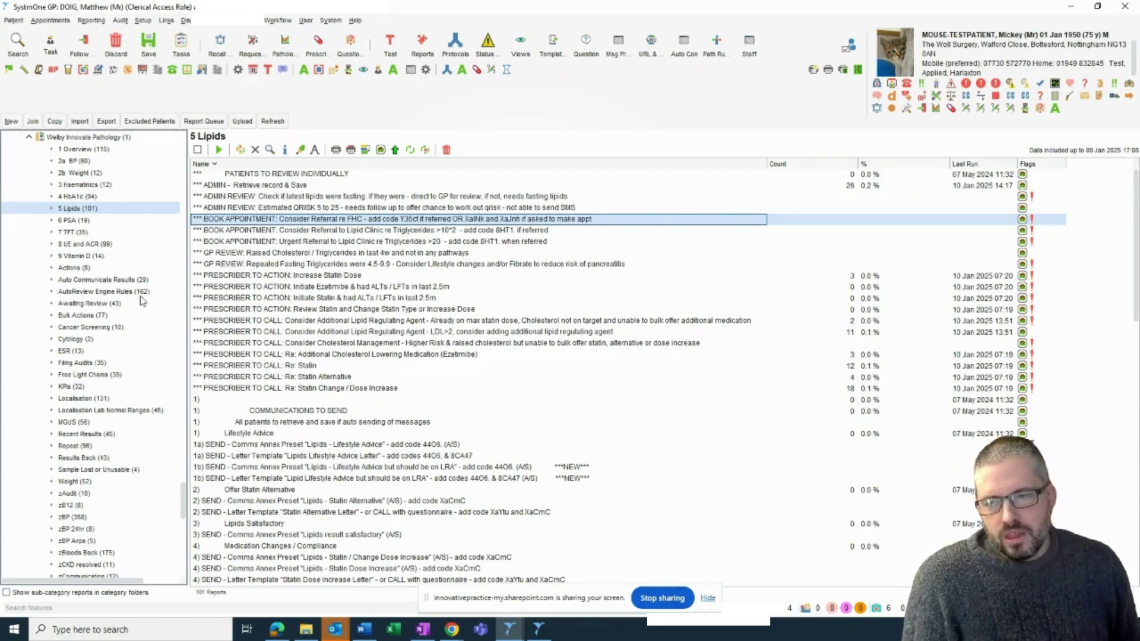
mouse_move(127, 247)
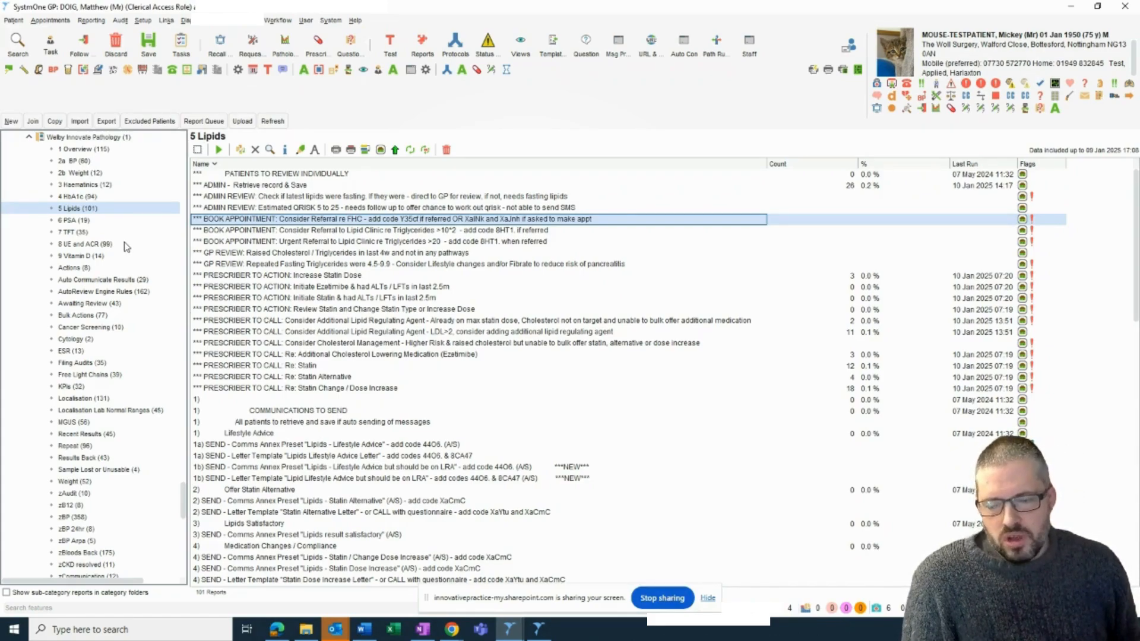
click(85, 243)
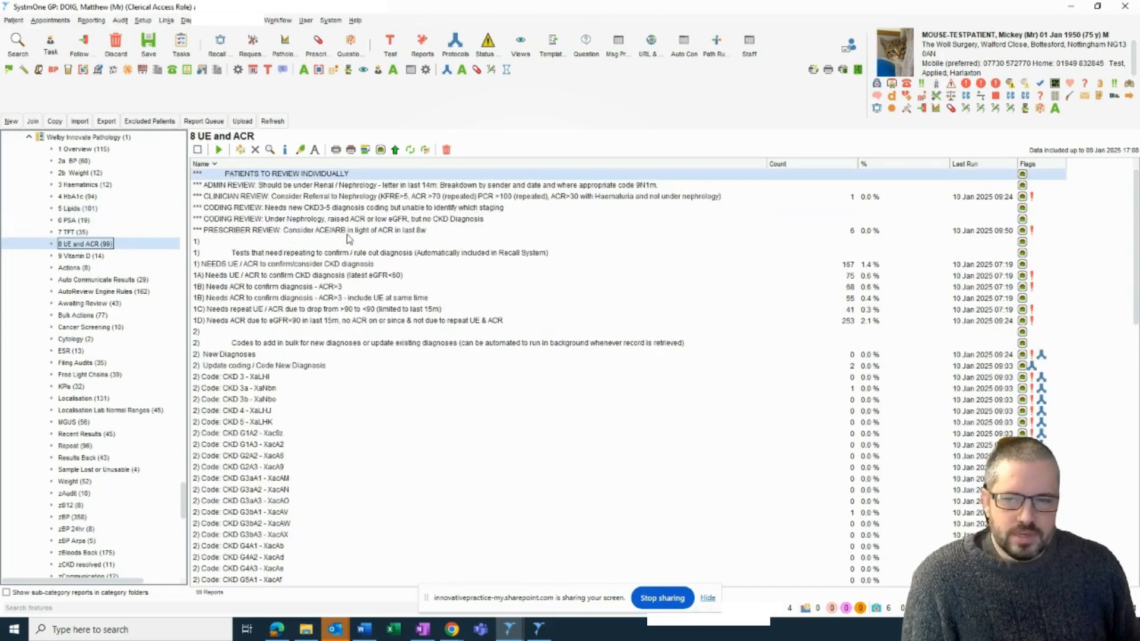
Browse the UE and ACR reports, selecting the CKD 3 coding and urine sample follow-up lines
scroll(down, 3)
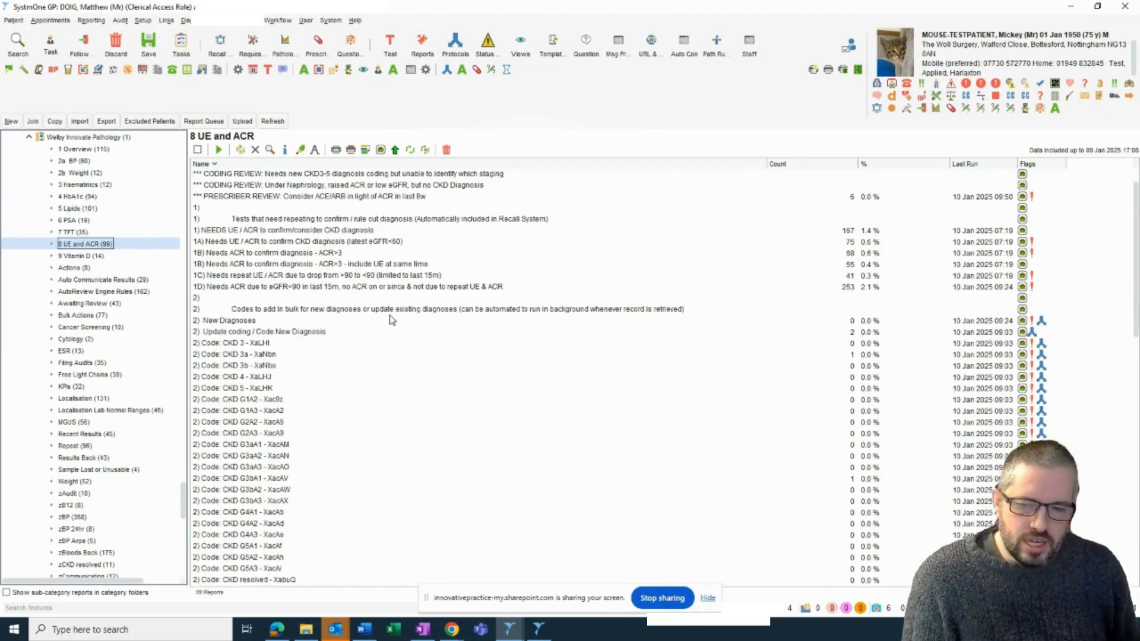
scroll(up, 3)
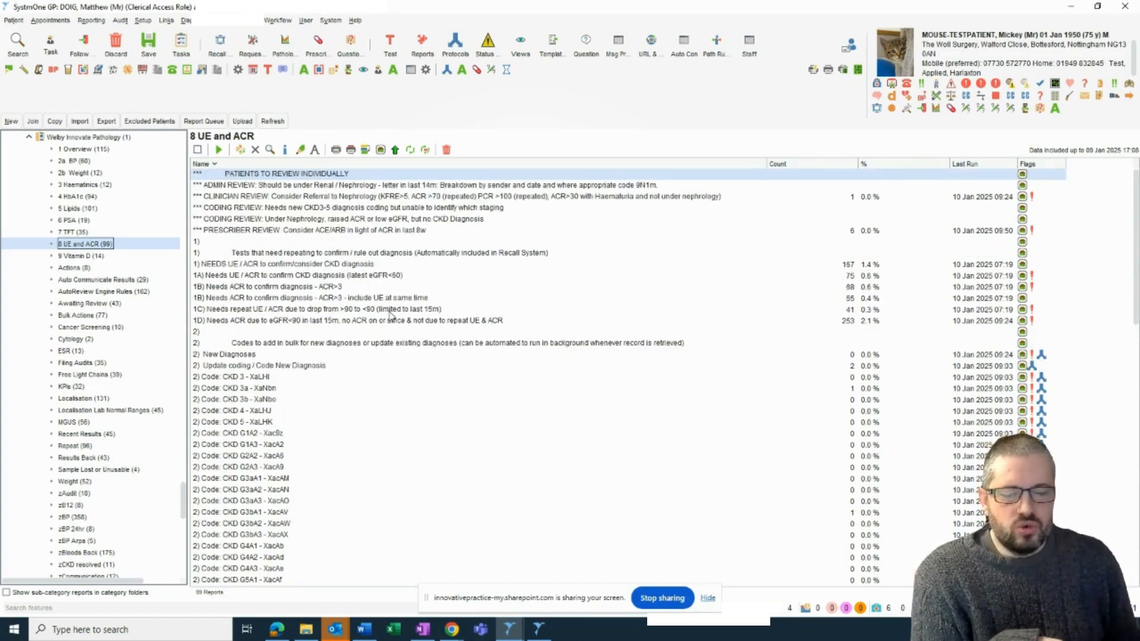
scroll(down, 3)
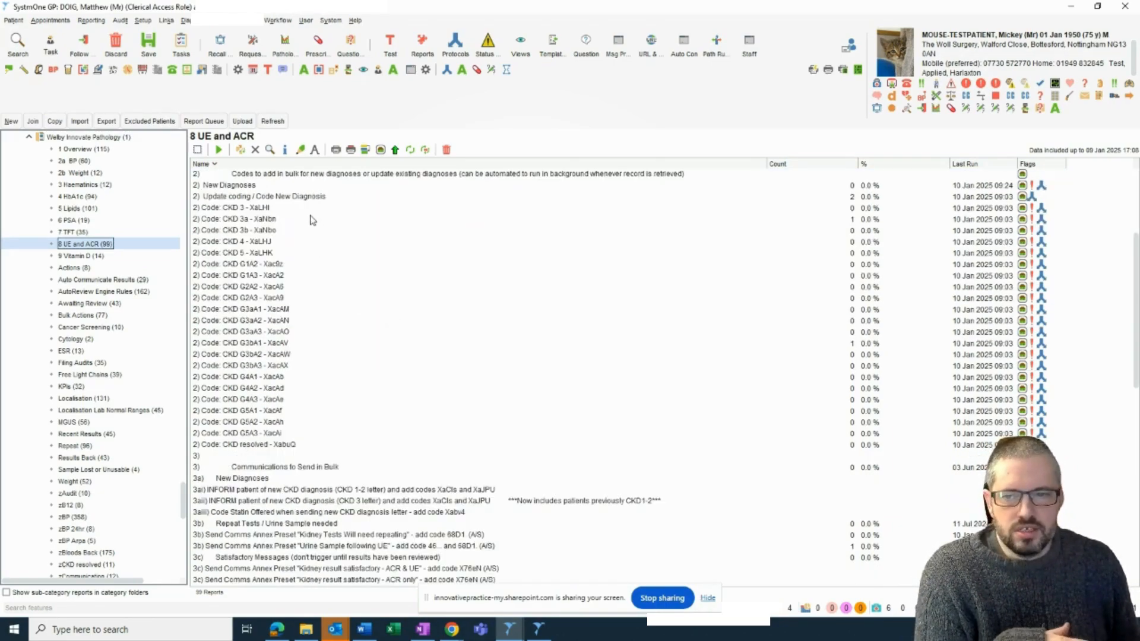
click(291, 208)
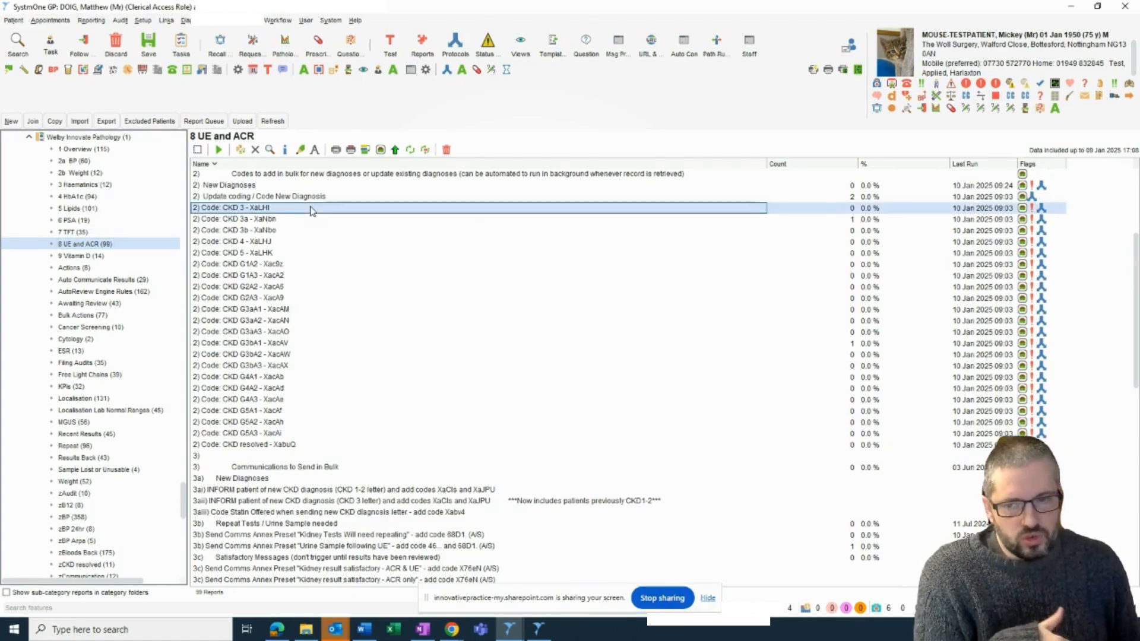
mouse_move(326, 242)
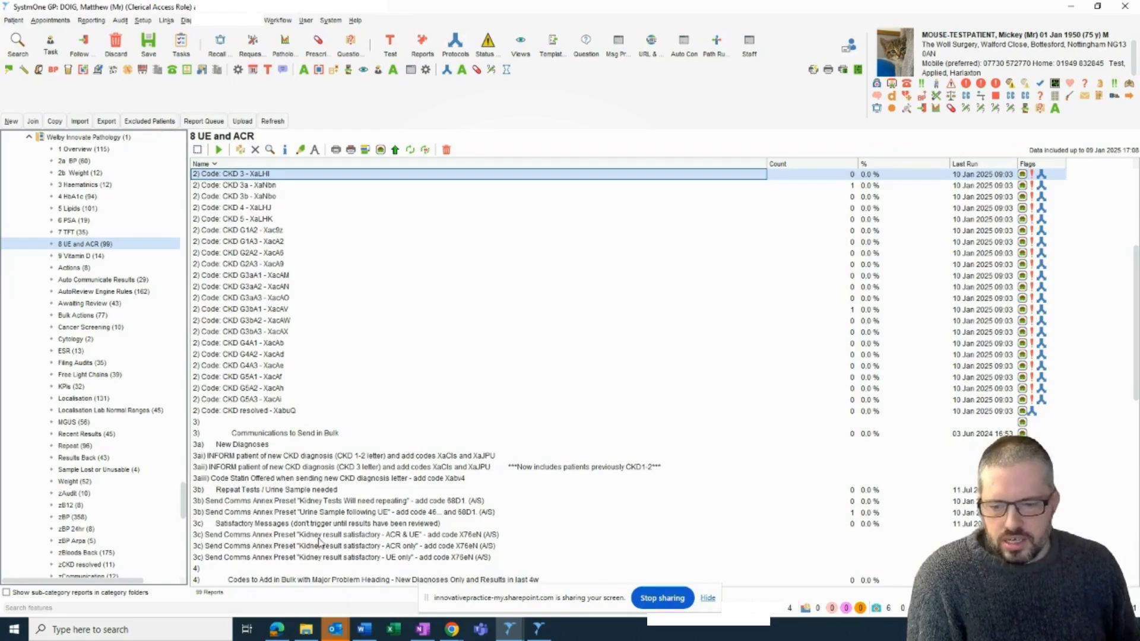
scroll(down, 3)
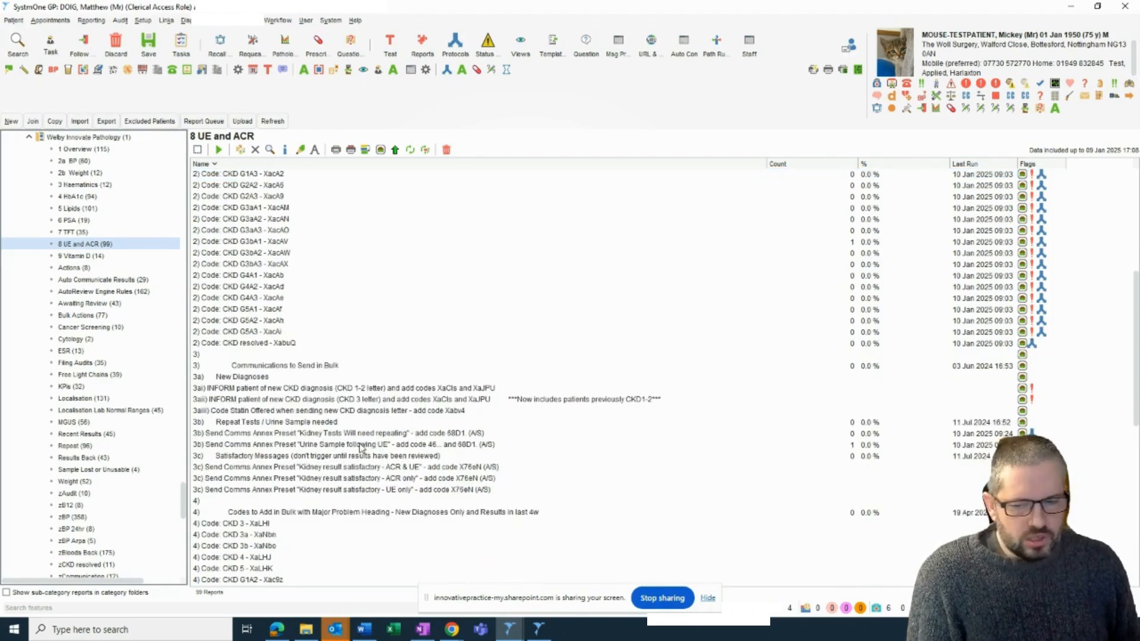
click(363, 444)
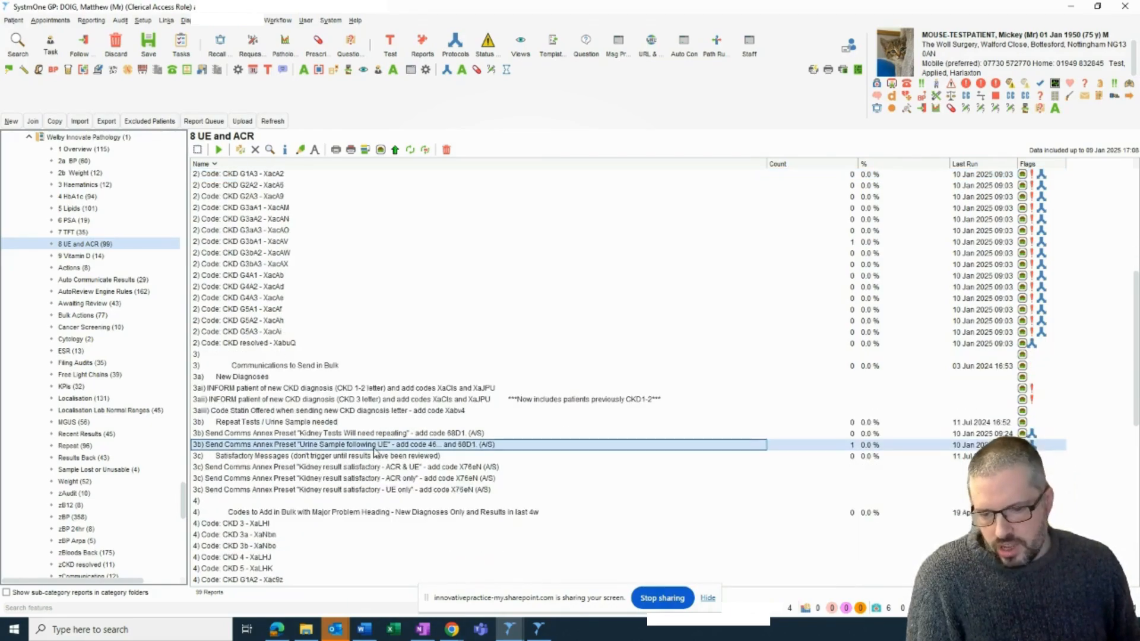
scroll(up, 3)
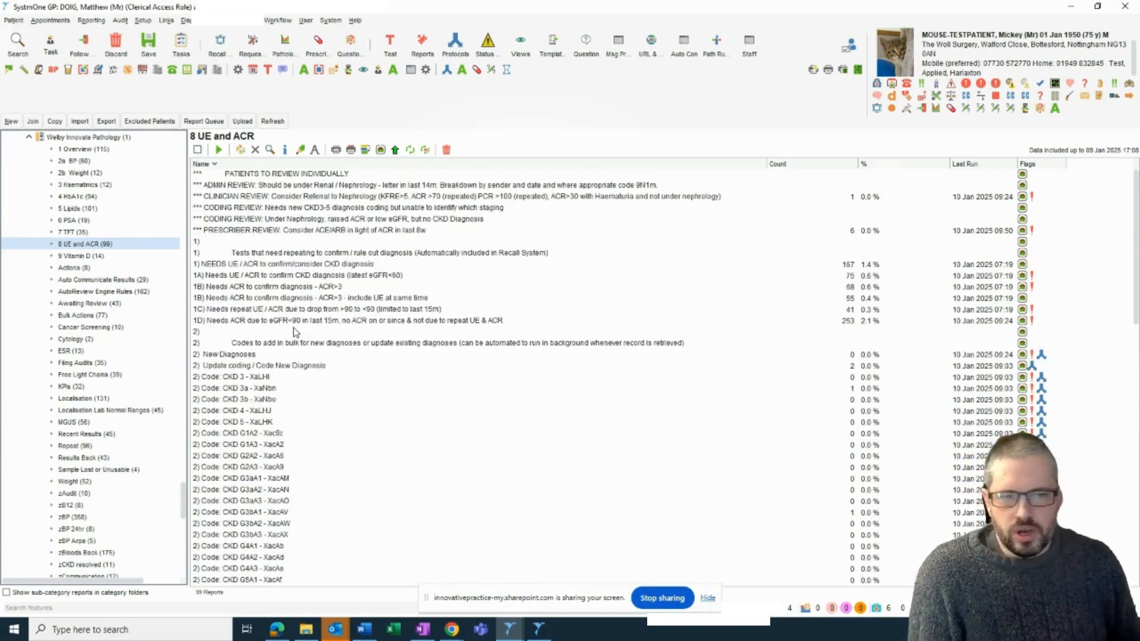
mouse_move(463, 244)
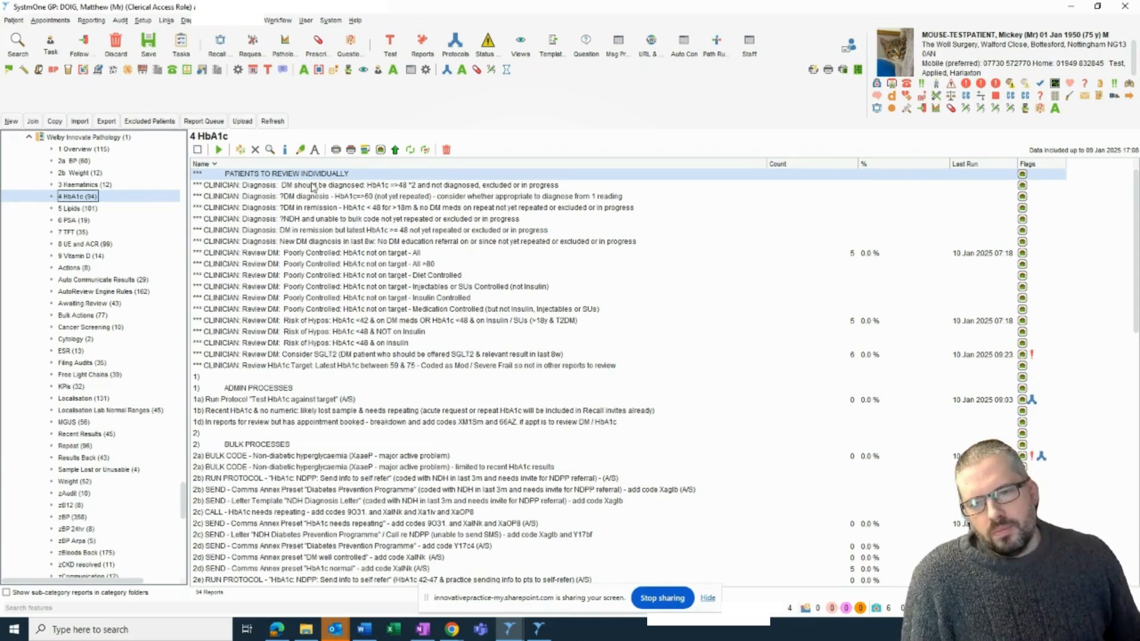
Select the Poorly Controlled HbA1c report line and launch the patient's Pathology Overview template
click(327, 252)
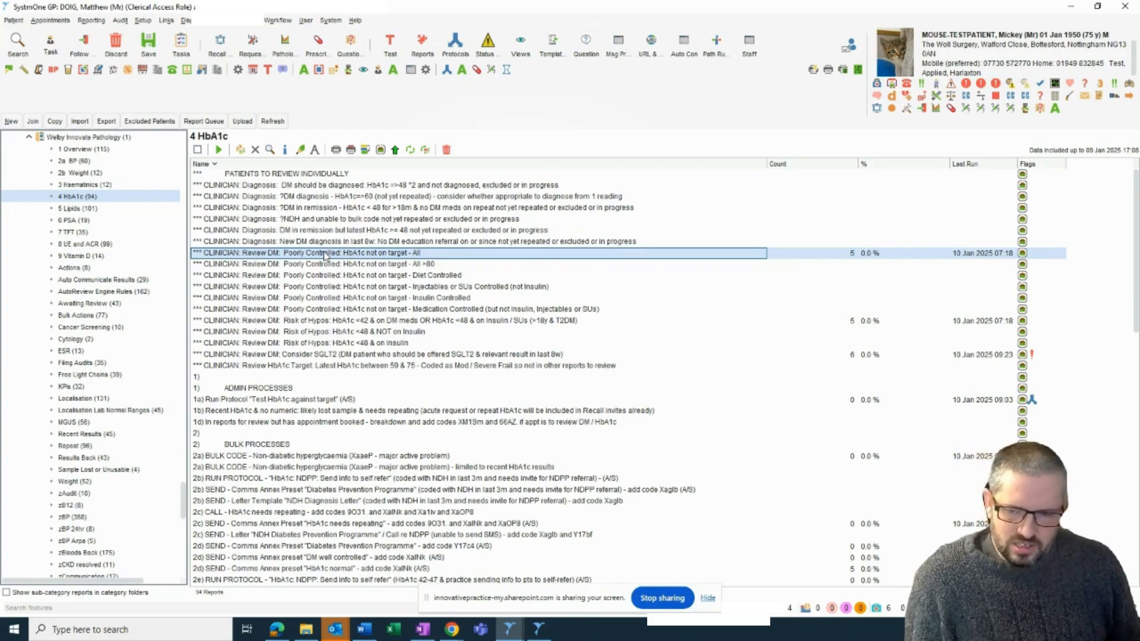
mouse_move(412, 278)
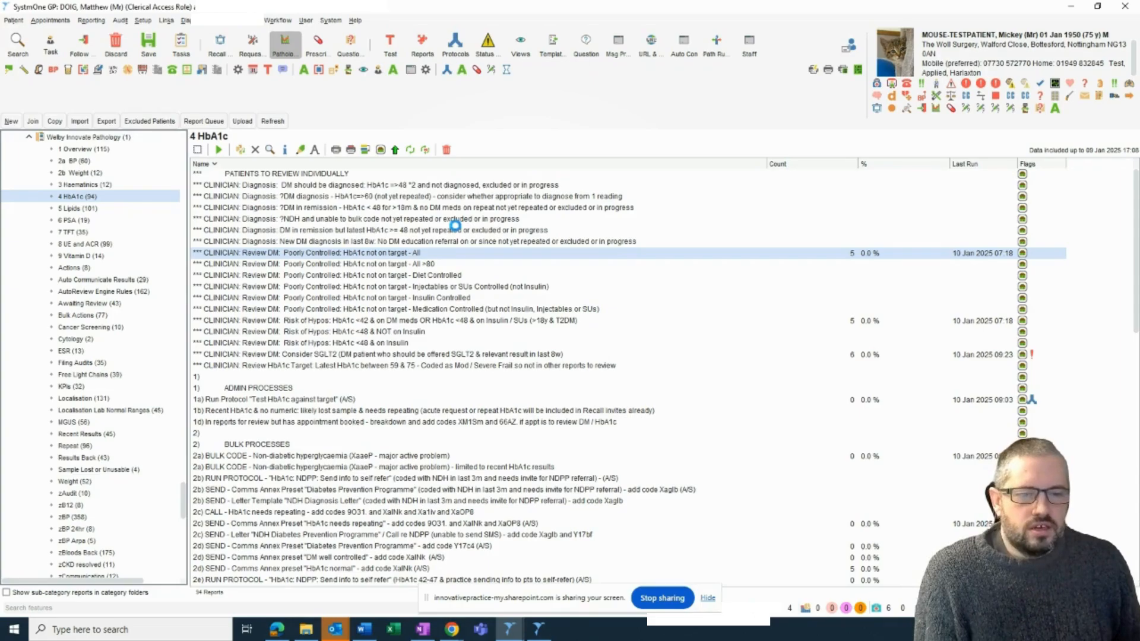
click(283, 41)
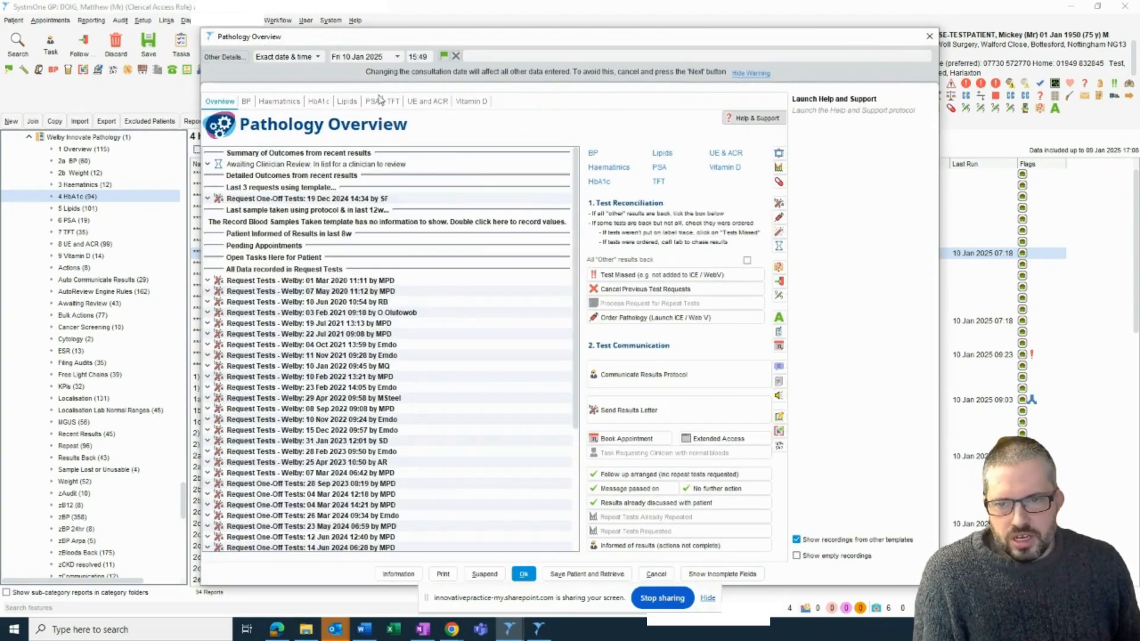
Switch the Pathology Overview to its HbA1c page with recent results and medications
click(318, 101)
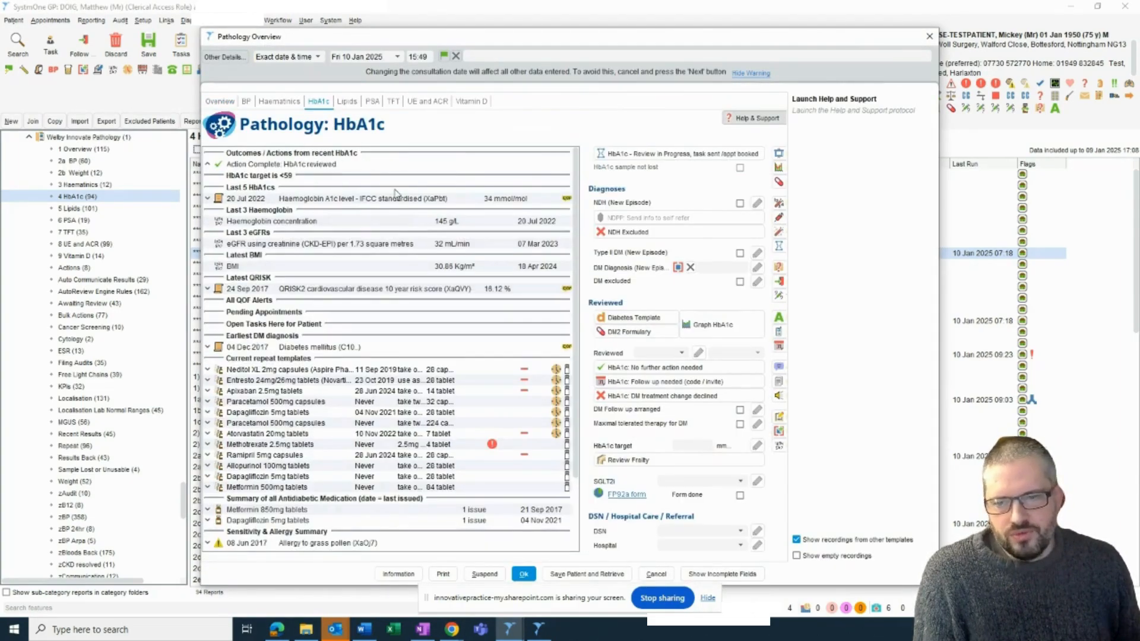
mouse_move(471, 201)
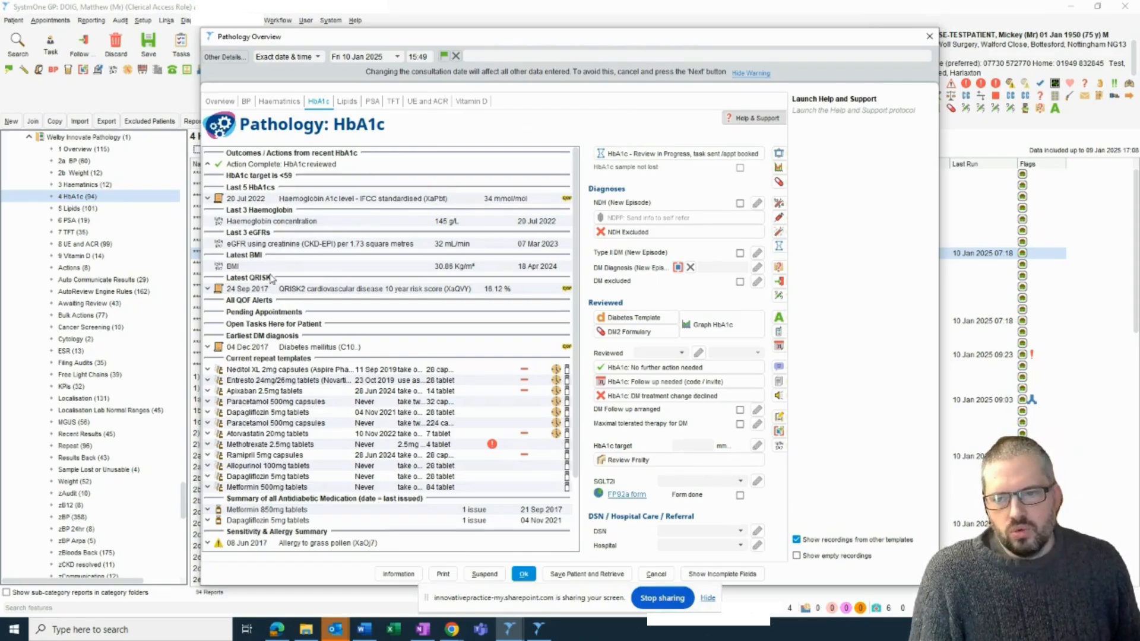
mouse_move(473, 376)
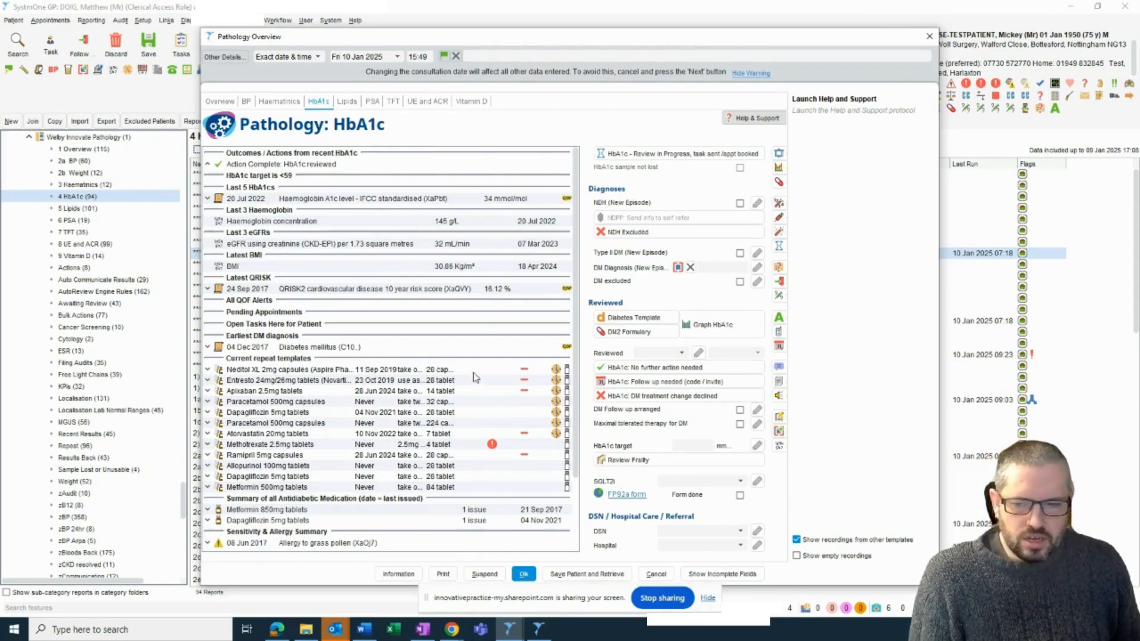
mouse_move(525, 216)
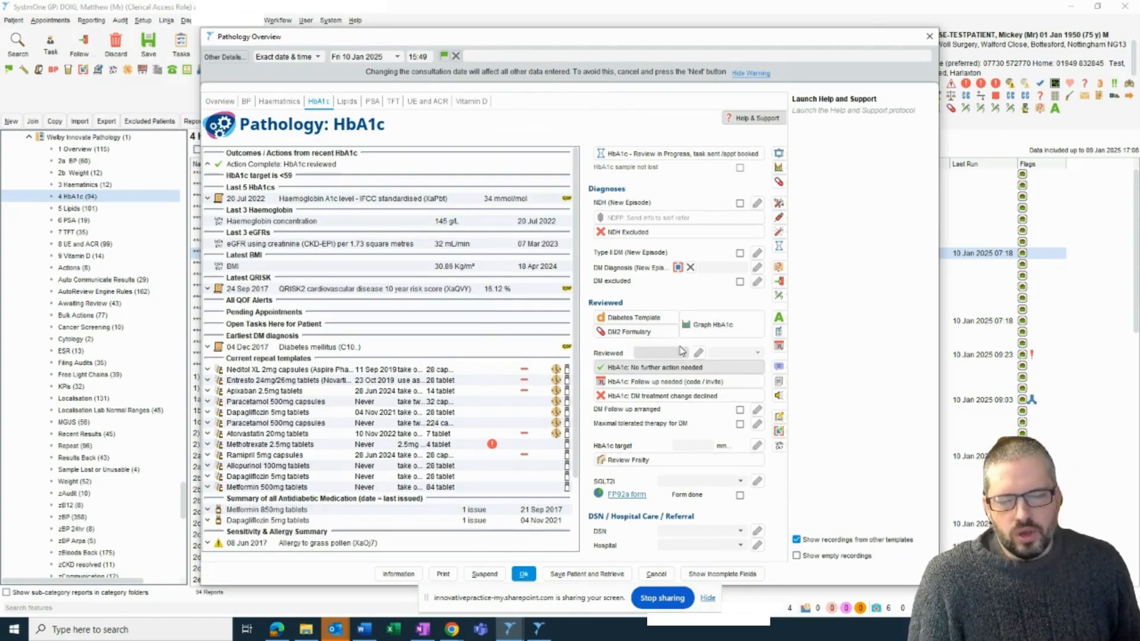
mouse_move(507, 213)
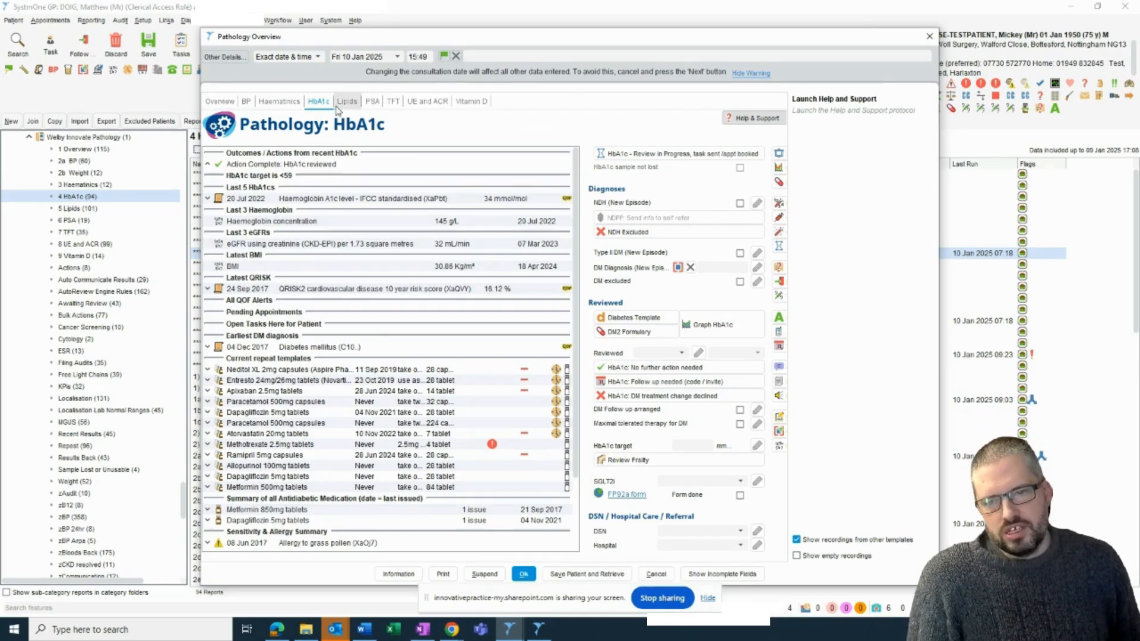
mouse_move(489, 137)
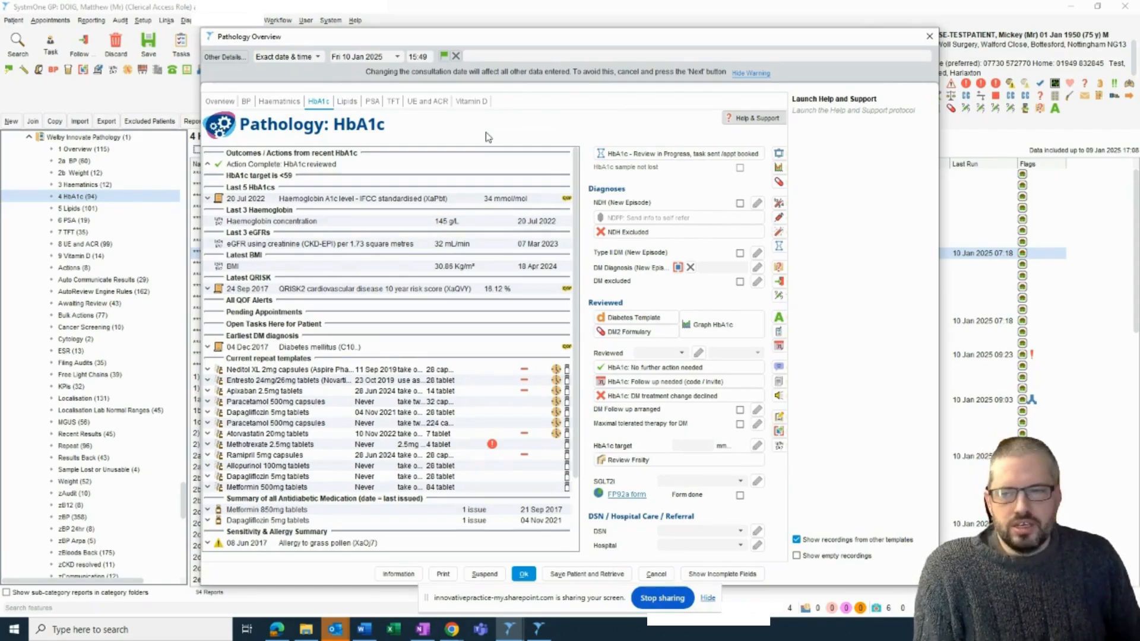
mouse_move(484, 134)
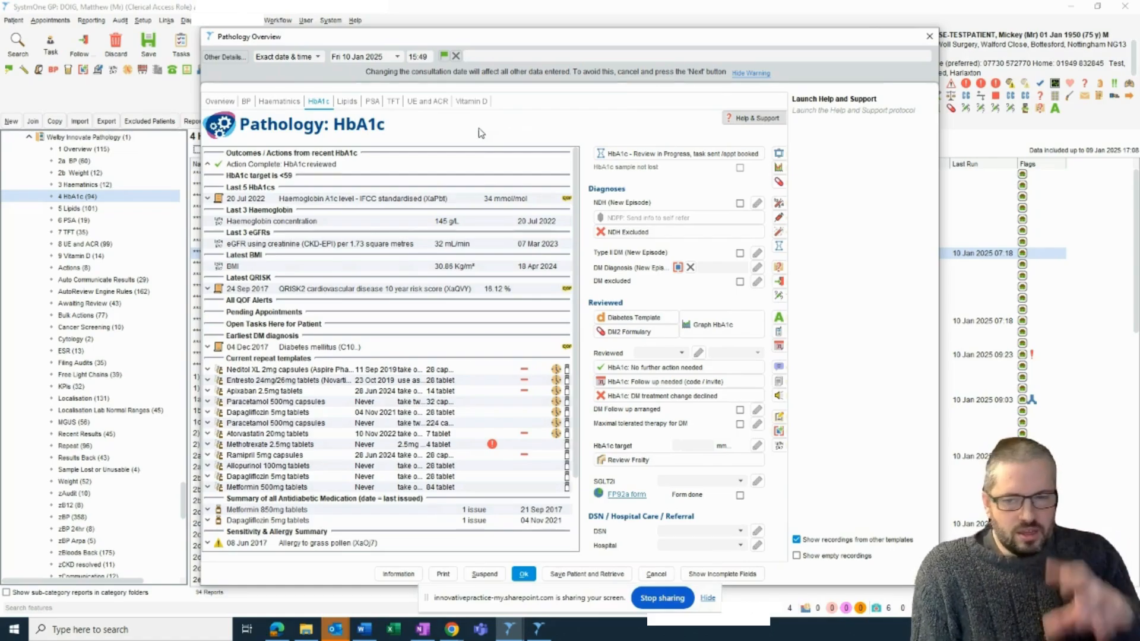
mouse_move(428, 156)
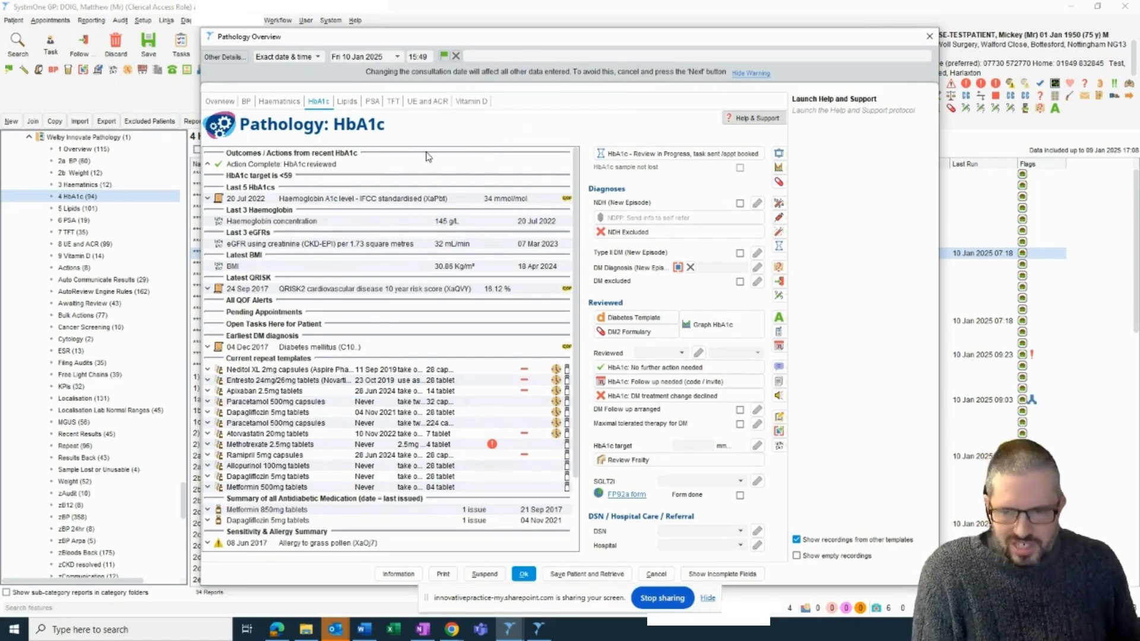
mouse_move(428, 282)
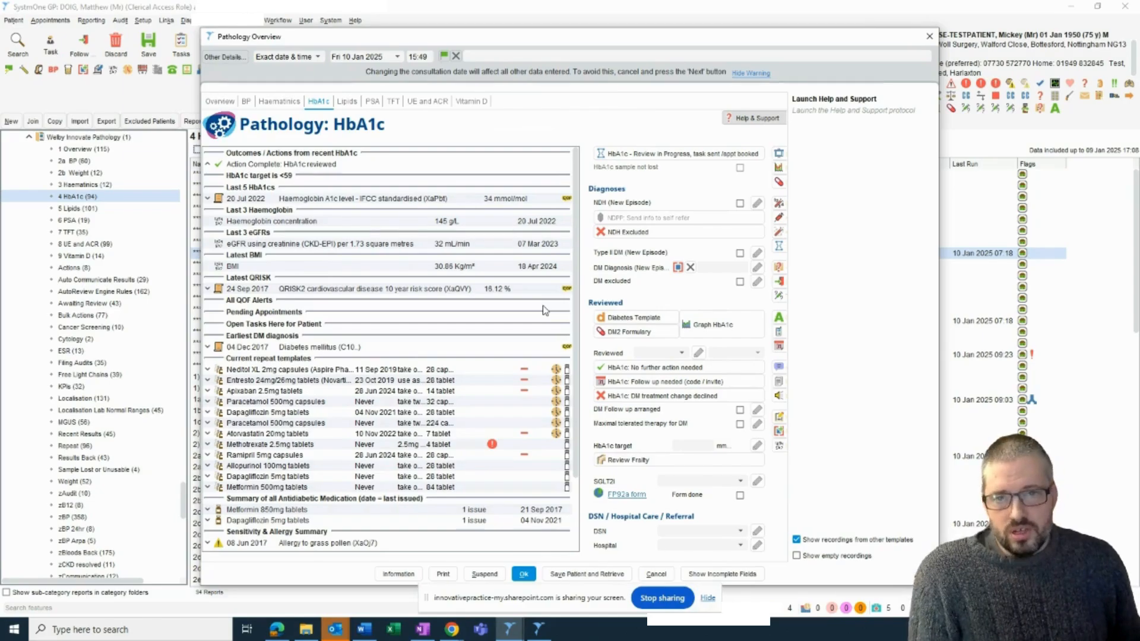
mouse_move(499, 249)
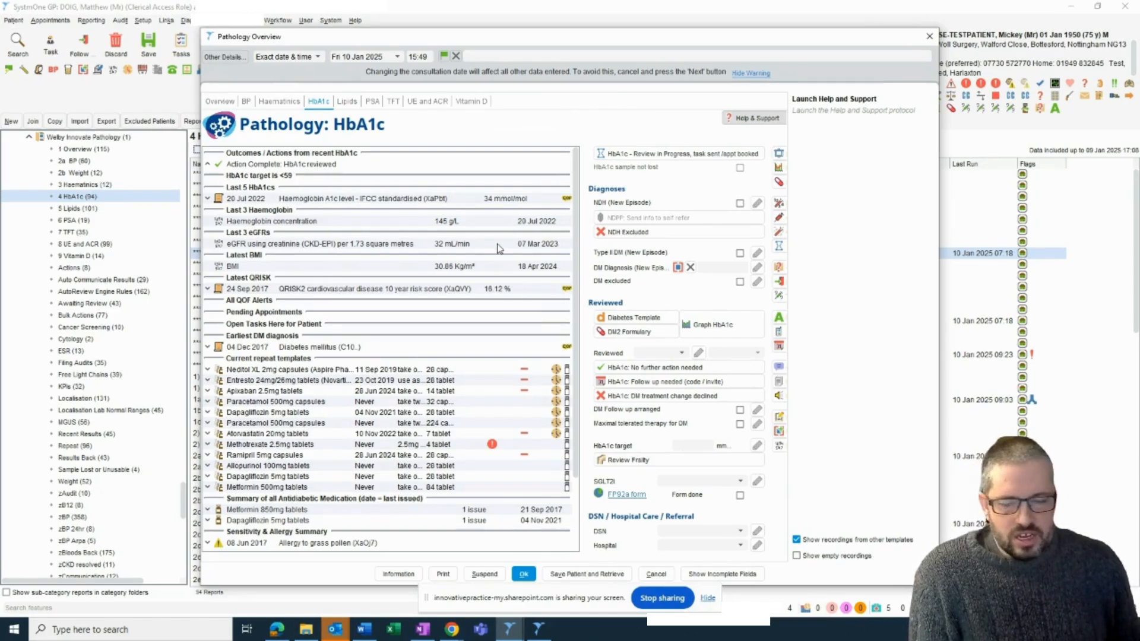
mouse_move(389, 305)
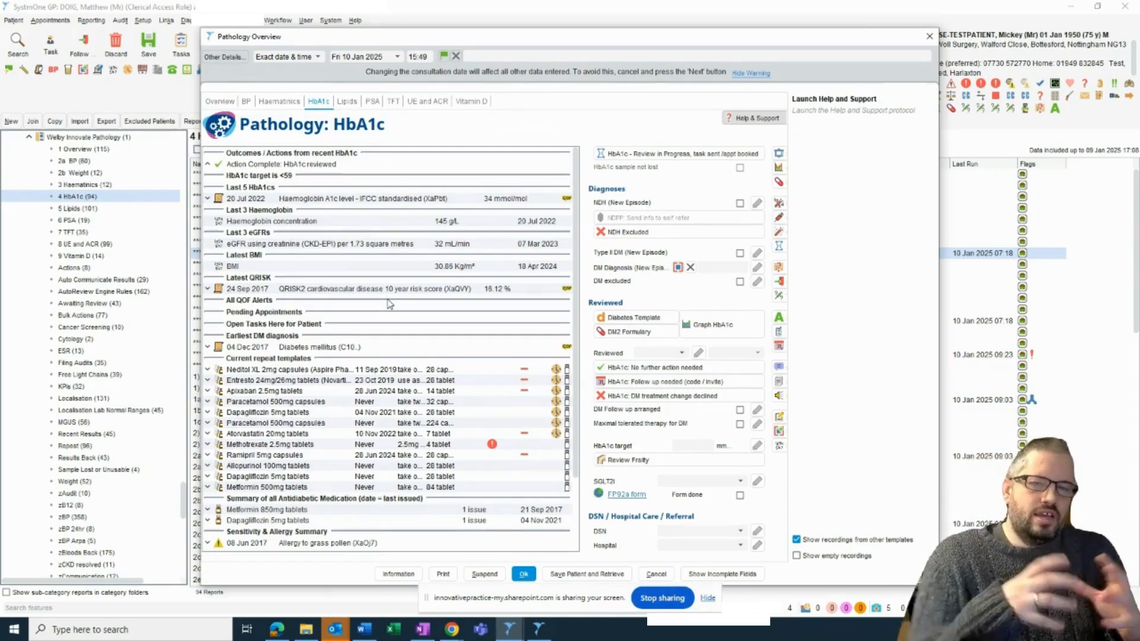
mouse_move(424, 320)
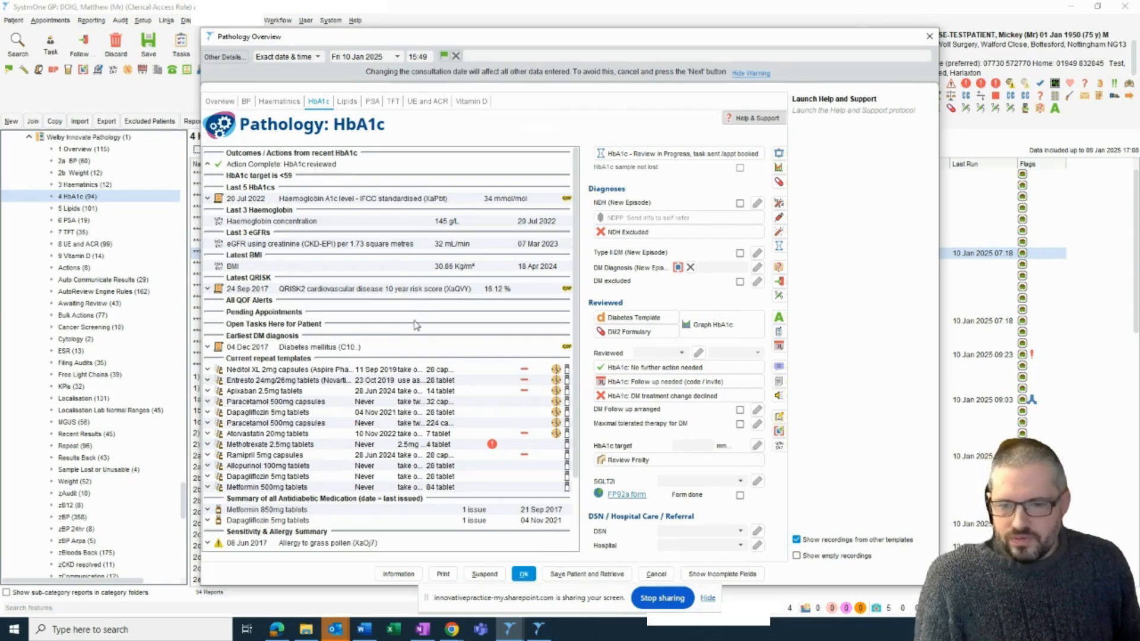
mouse_move(478, 338)
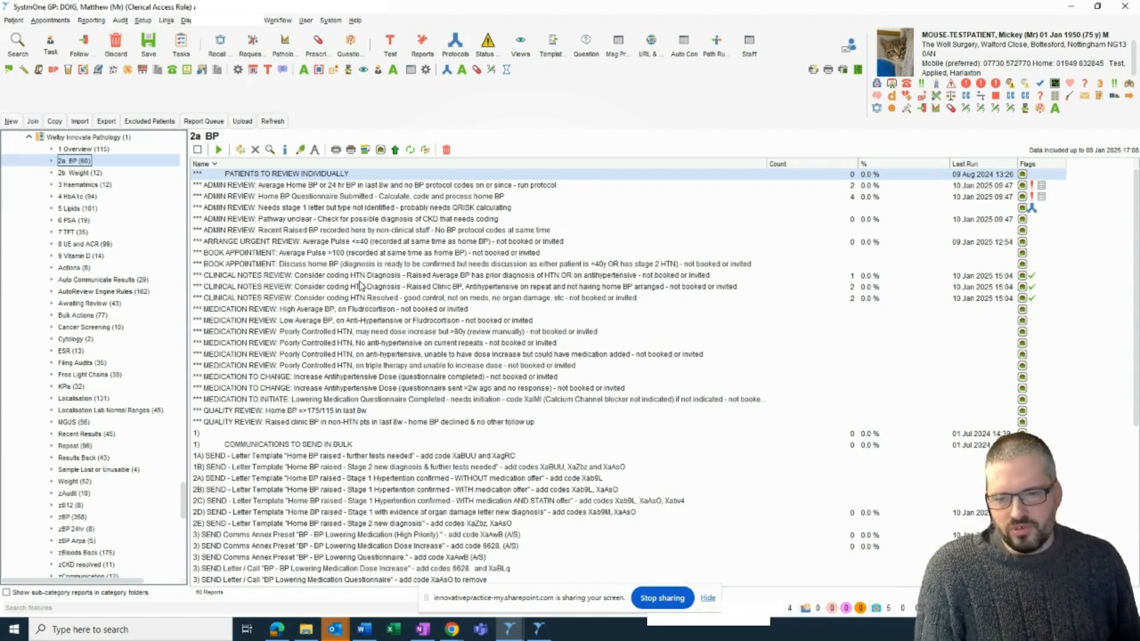
mouse_move(114, 191)
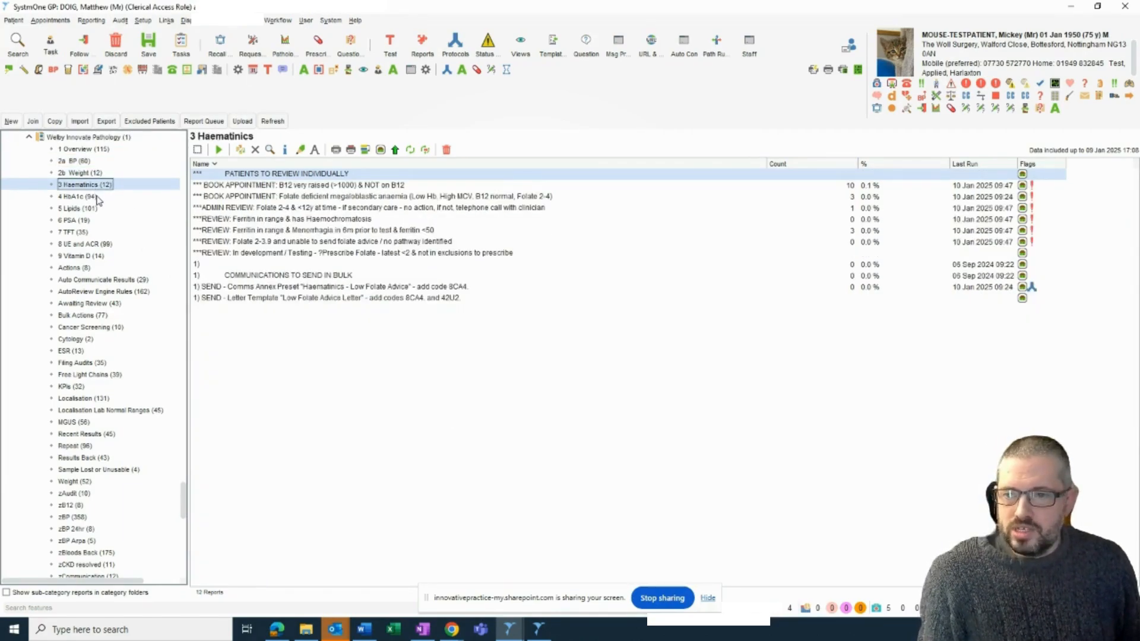
Select the 4 HbA1c report folder in the left-hand report tree
click(77, 195)
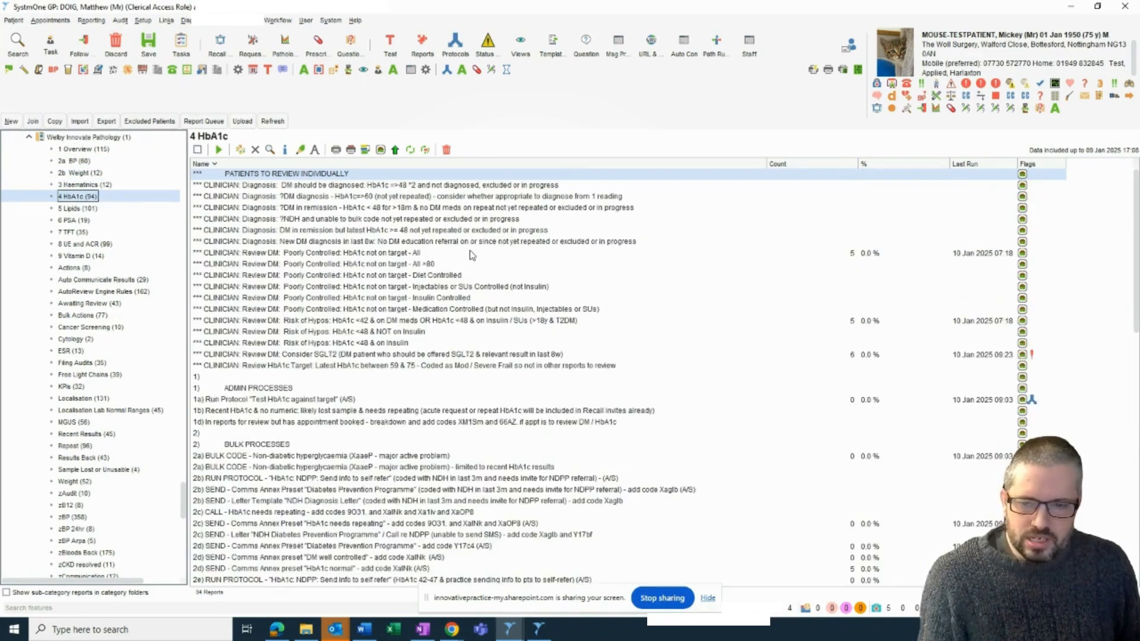